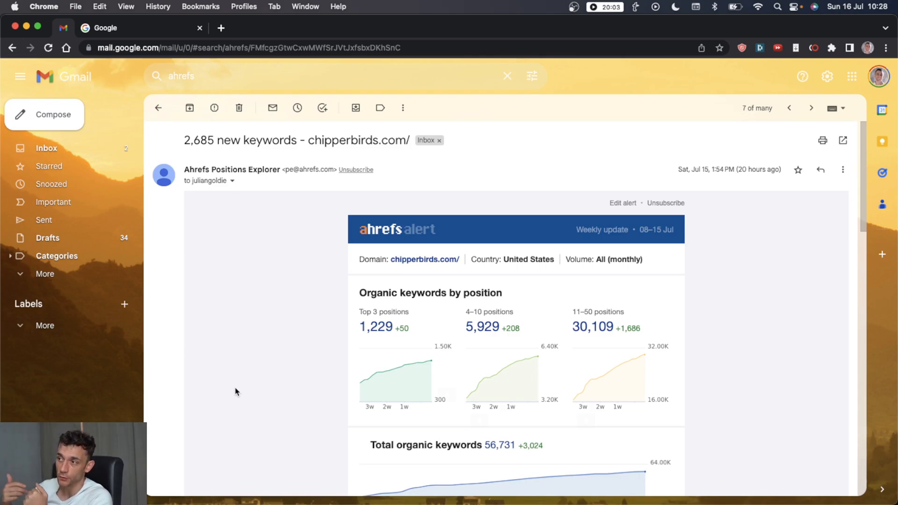
pyautogui.moveTo(286, 320)
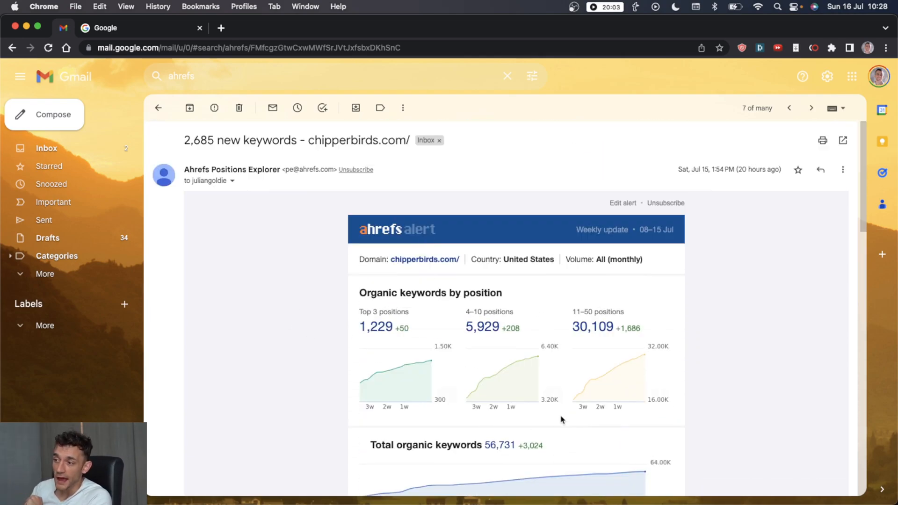
# - Scroll through the page shown before the search
pyautogui.scroll(-3)
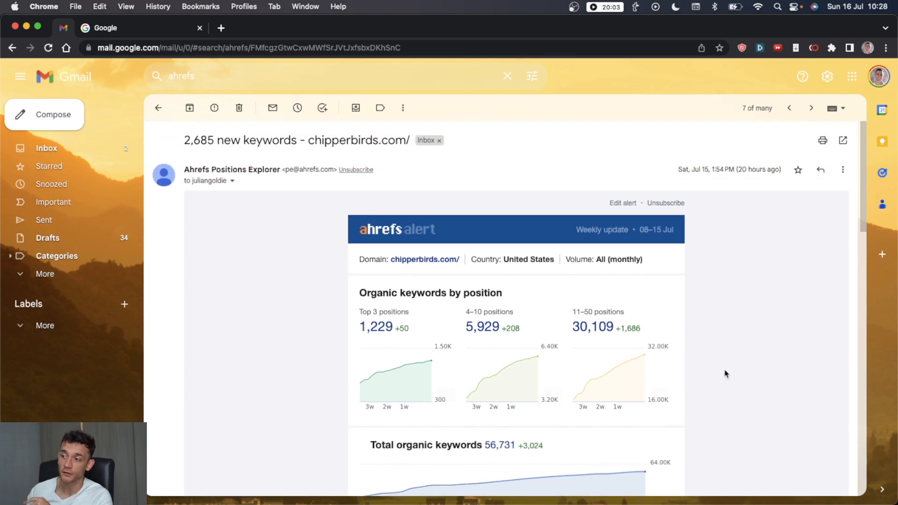
pyautogui.scroll(-3)
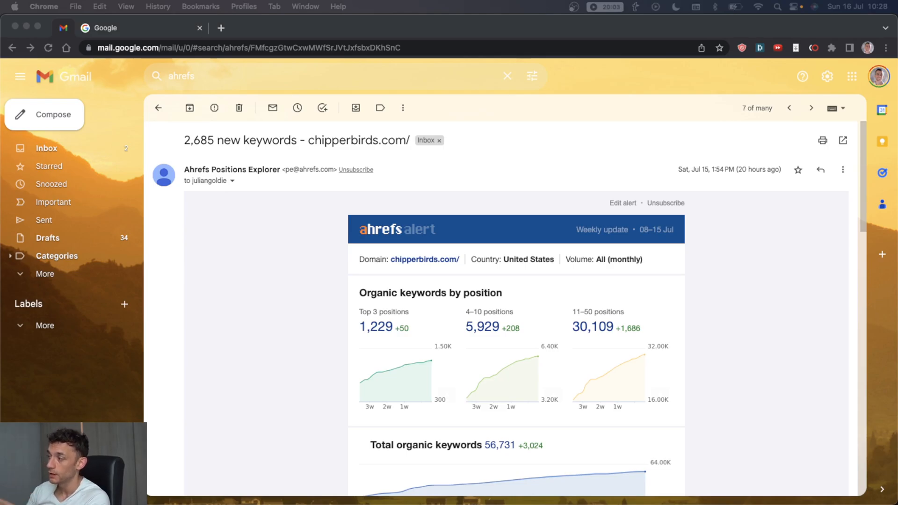
pyautogui.scroll(-3)
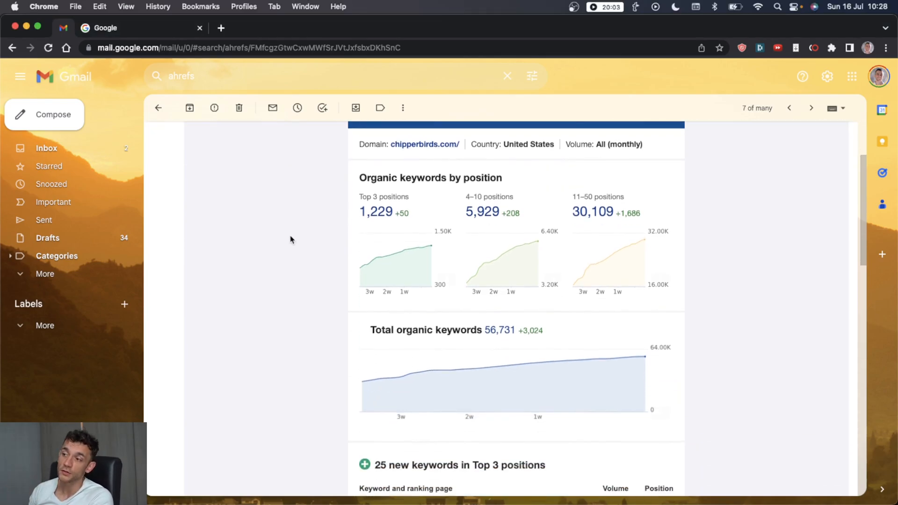
pyautogui.scroll(-3)
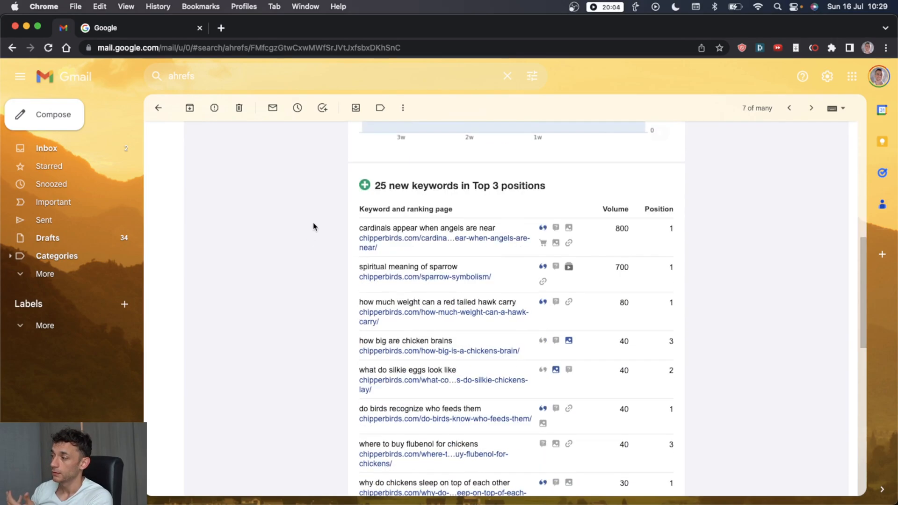
pyautogui.scroll(-3)
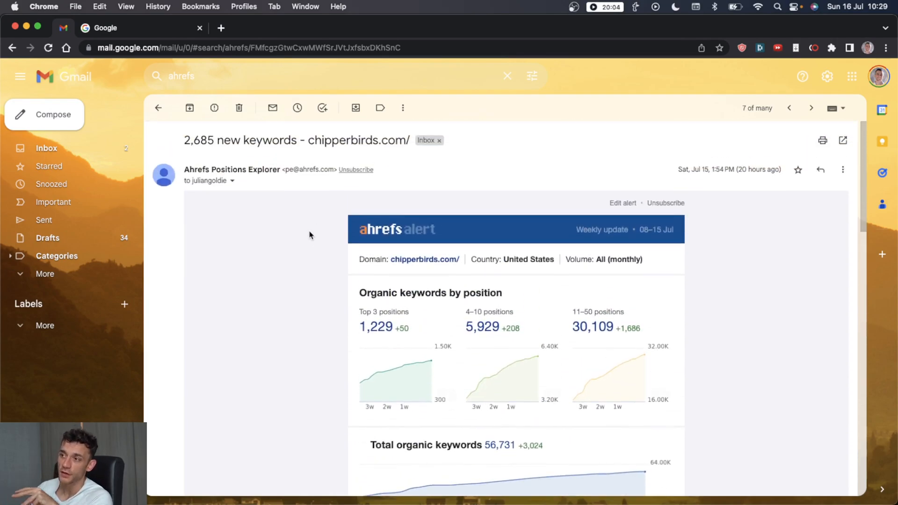
pyautogui.moveTo(306, 228)
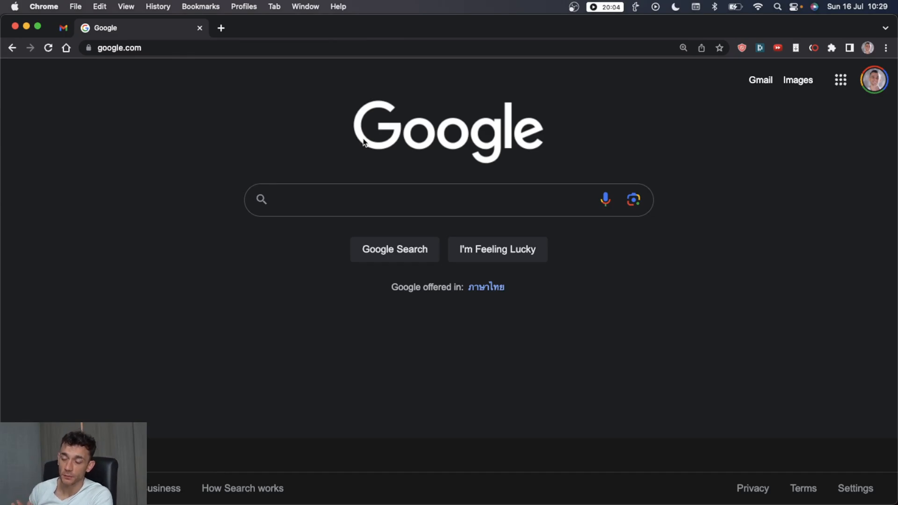
# - Search Google for 'numerology' and review the top results and featured snippet
pyautogui.write('numerology')
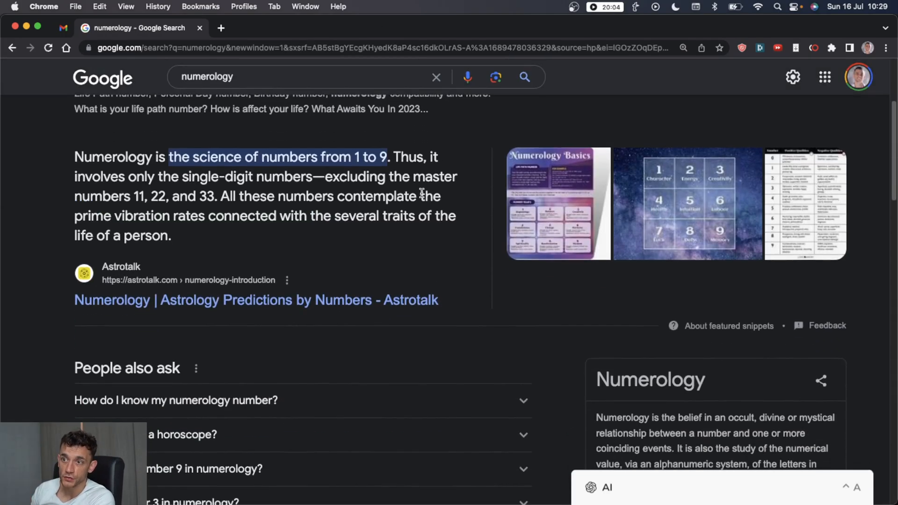
pyautogui.scroll(-3)
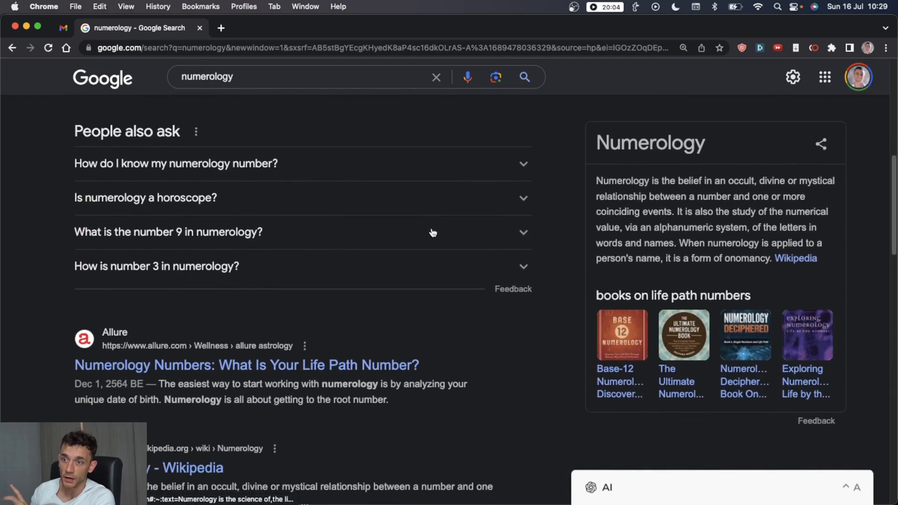
pyautogui.scroll(-3)
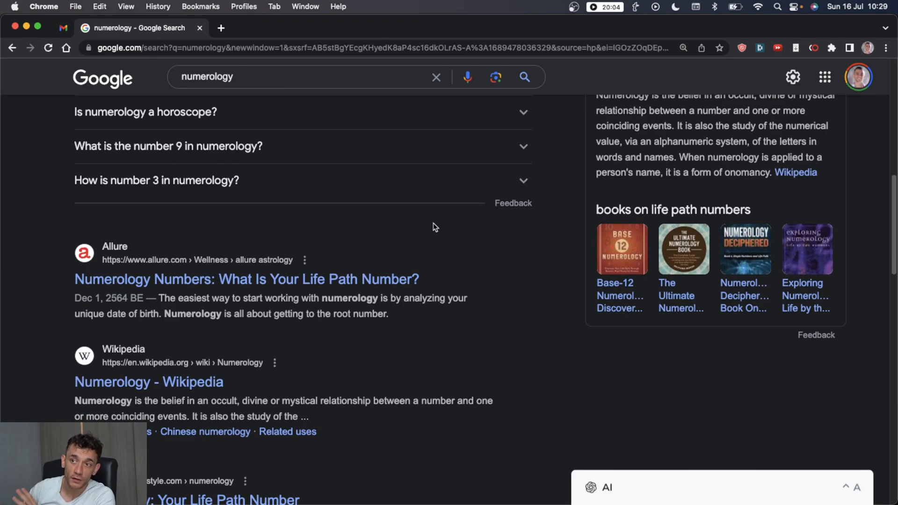
pyautogui.moveTo(401, 196)
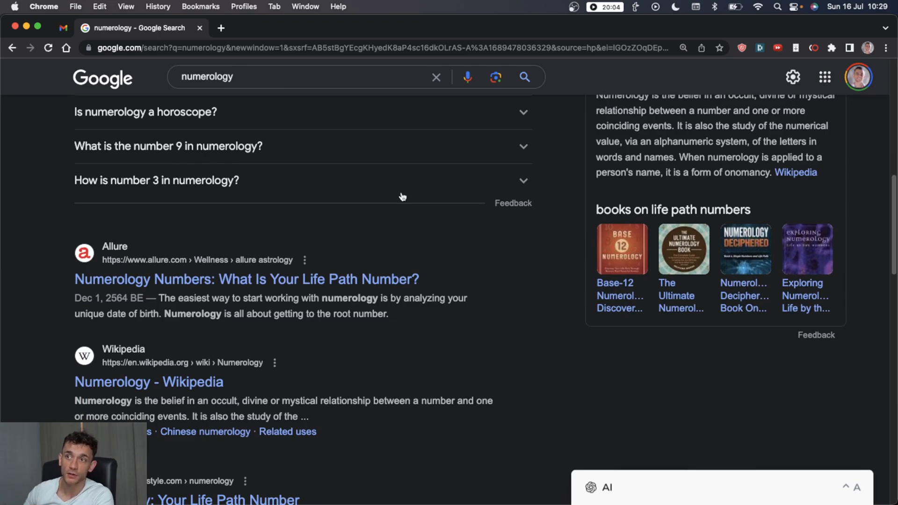
pyautogui.scroll(3)
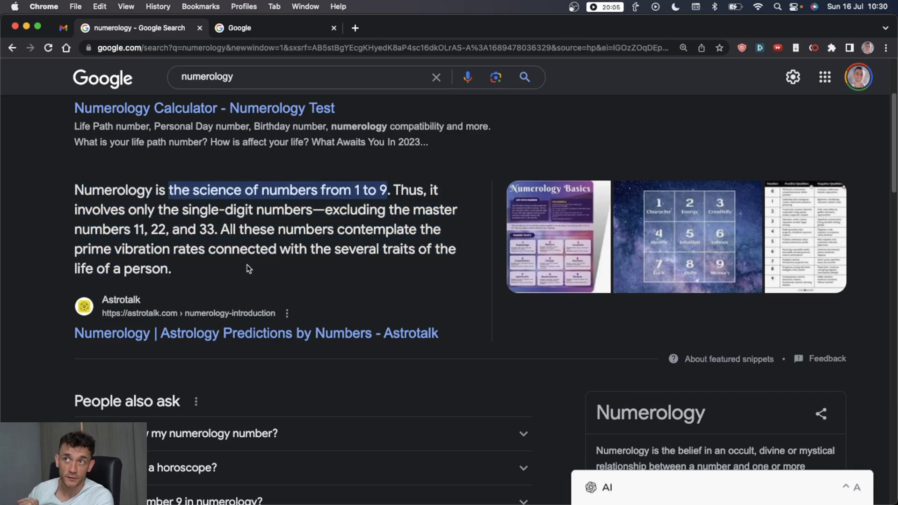
pyautogui.click(426, 27)
pyautogui.write('C')
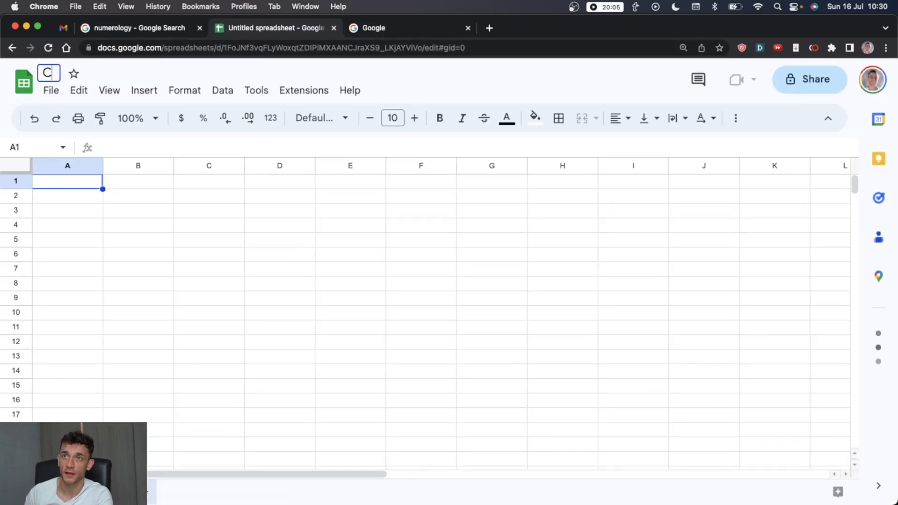
pyautogui.write('https://astrotalk.com')
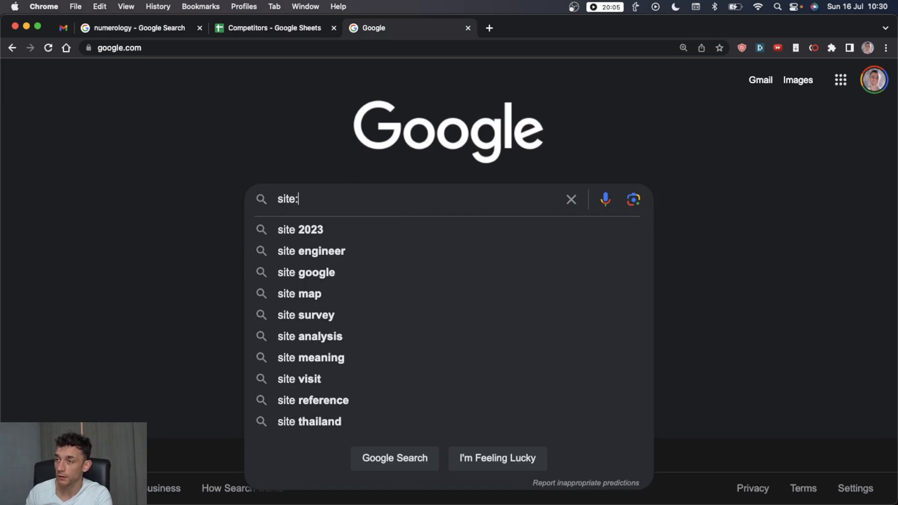
# - Search 'site:astrotalk.com numerology' and scroll through the first results page
pyautogui.write('https://astrotalk.com/numerology-introduction#:~:text=Numerology%20is%20the%20science%20of,the%20life%20of%20a%20person.')
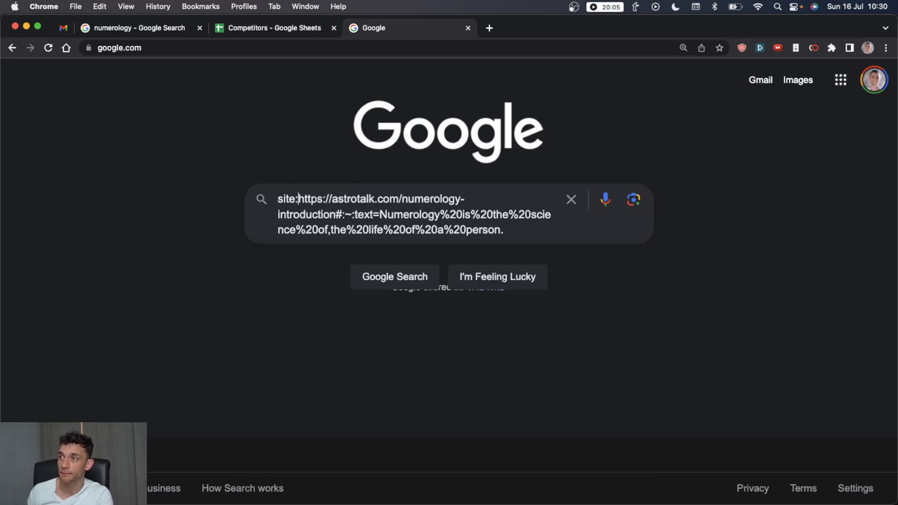
pyautogui.write('site:https://astrotalk.com')
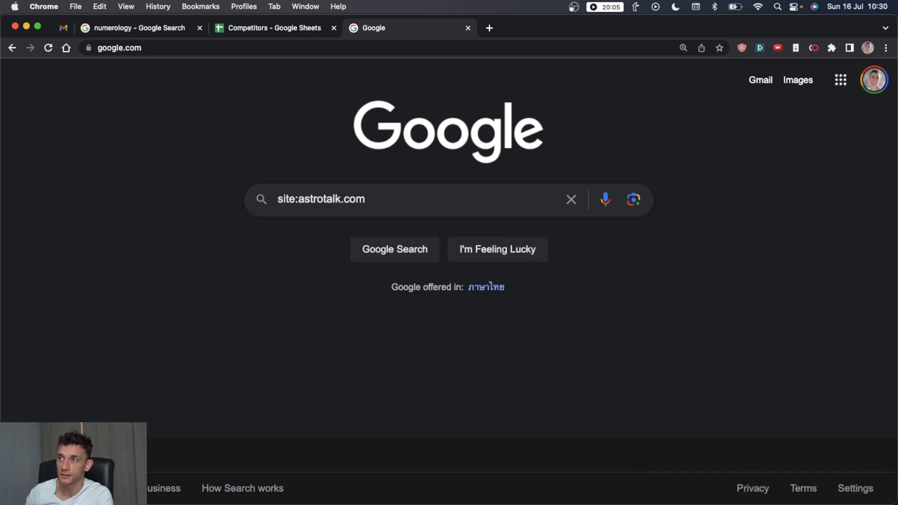
pyautogui.write('numerology')
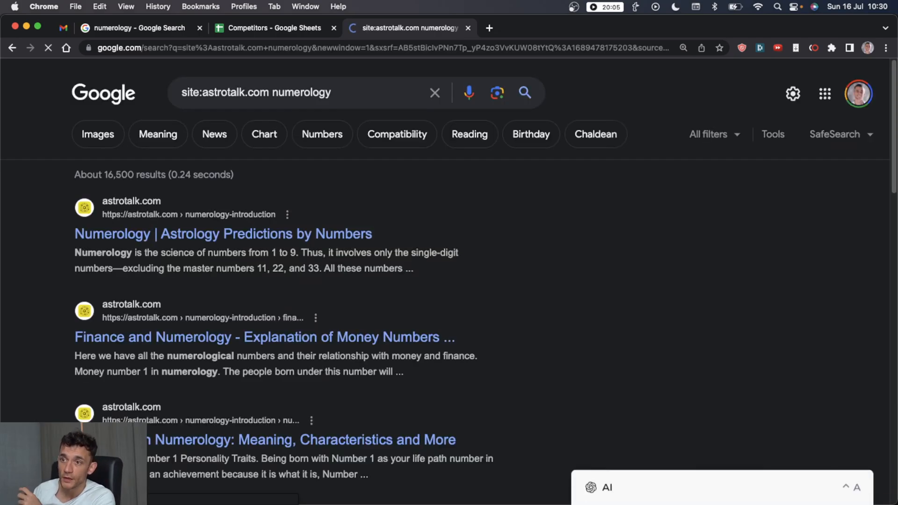
pyautogui.scroll(-3)
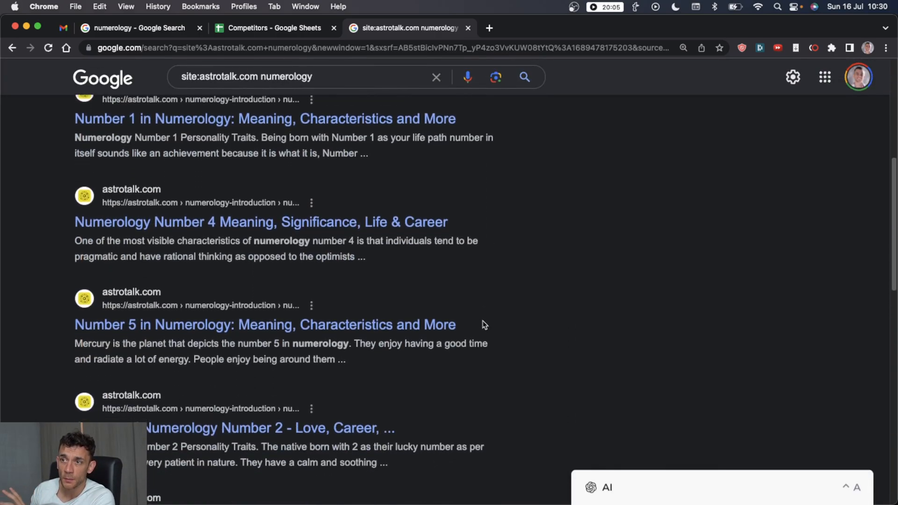
pyautogui.scroll(-3)
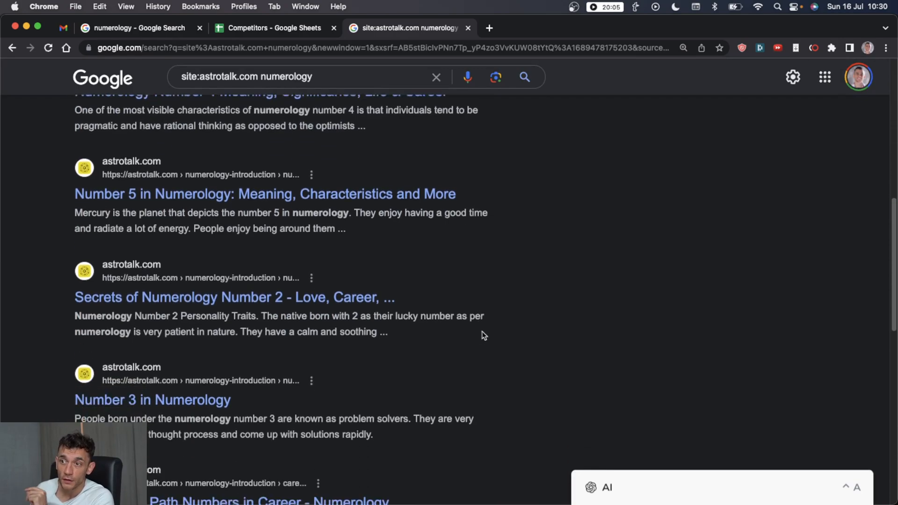
pyautogui.scroll(-3)
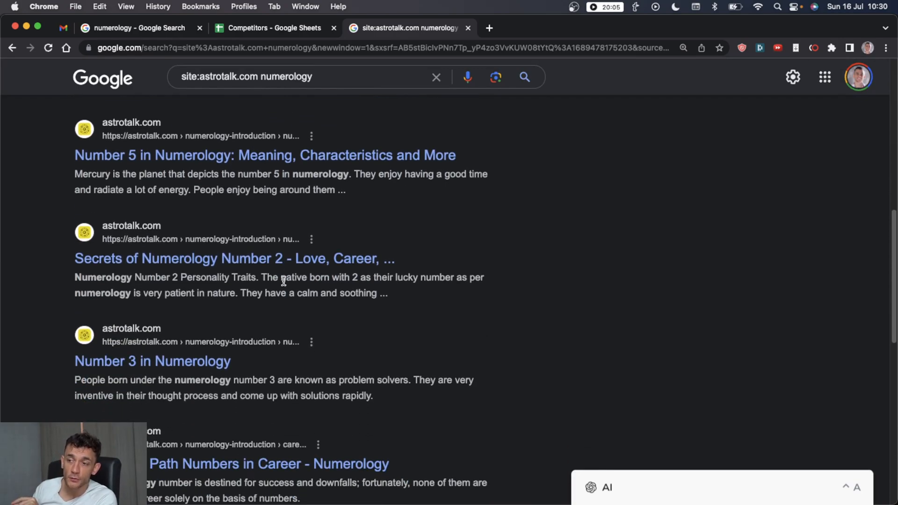
pyautogui.scroll(-3)
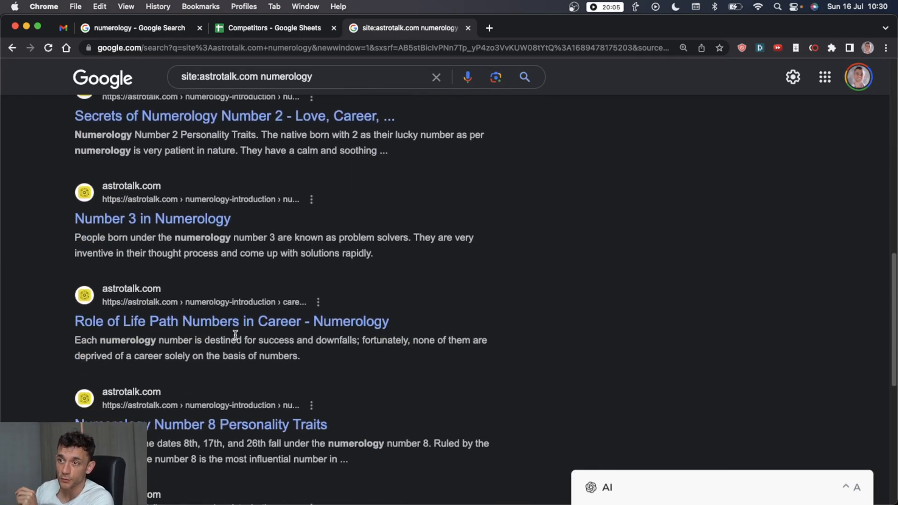
pyautogui.scroll(-3)
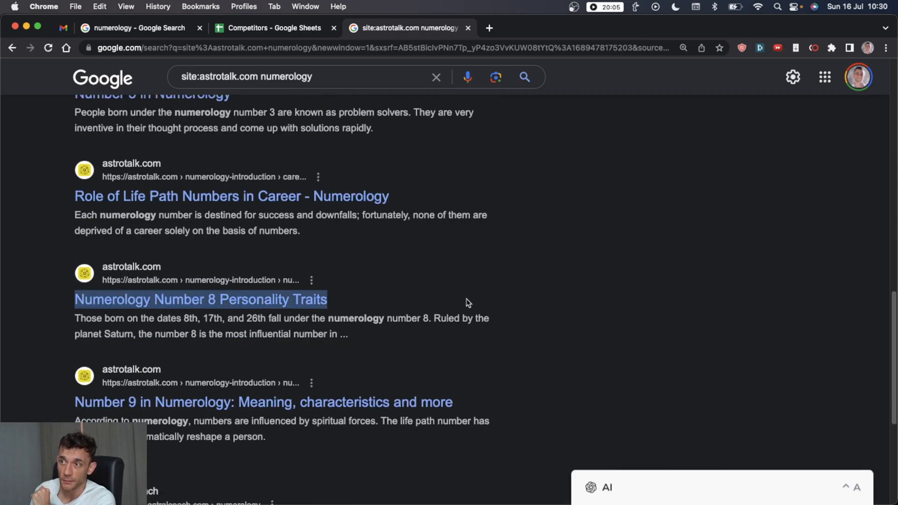
pyautogui.scroll(-3)
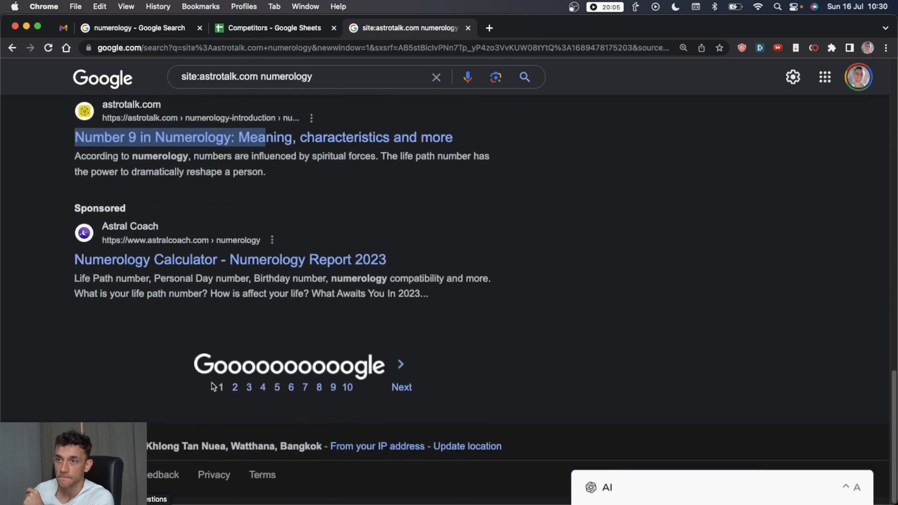
pyautogui.scroll(3)
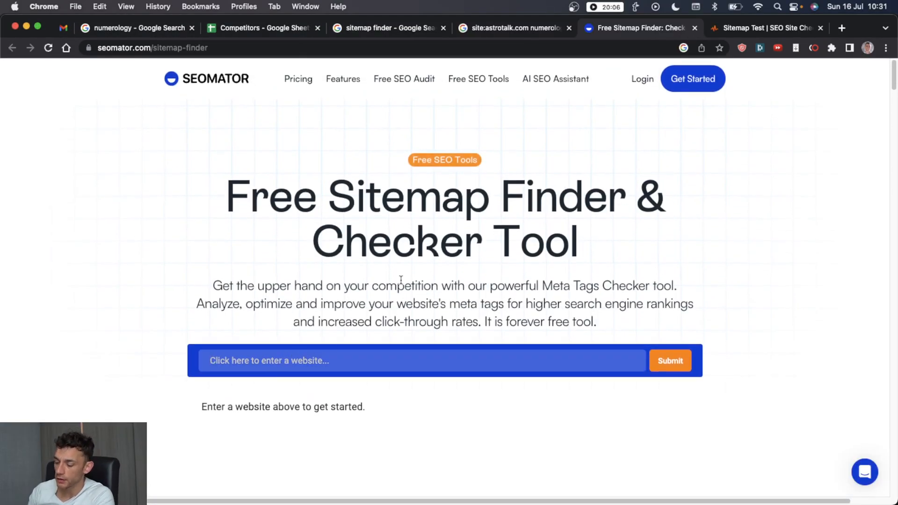
# - Find chipperbirds.com's sitemaps in Seomator and open post-sitemap.xml
pyautogui.write('chipperbirds.com')
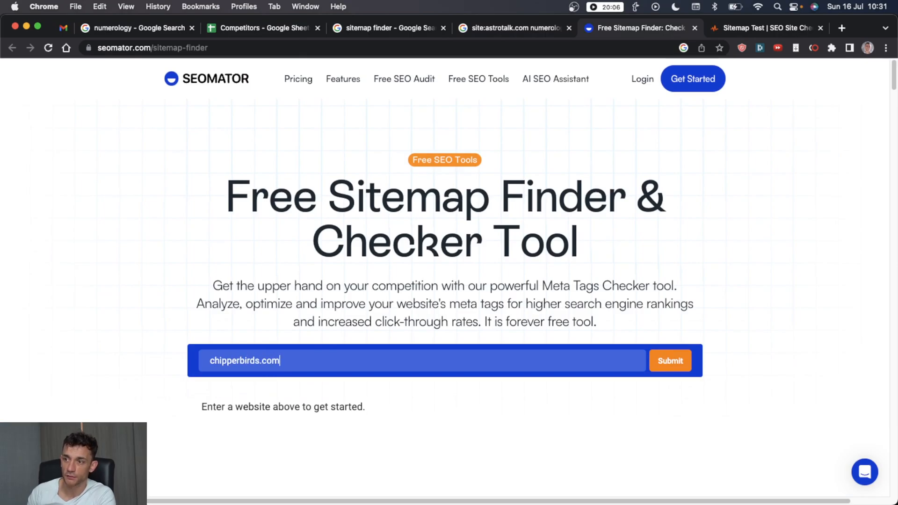
pyautogui.click(669, 360)
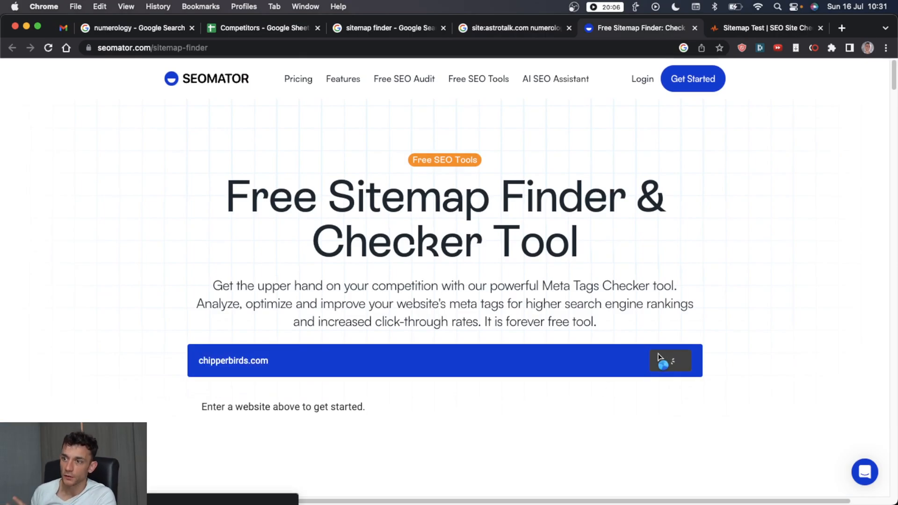
pyautogui.click(670, 360)
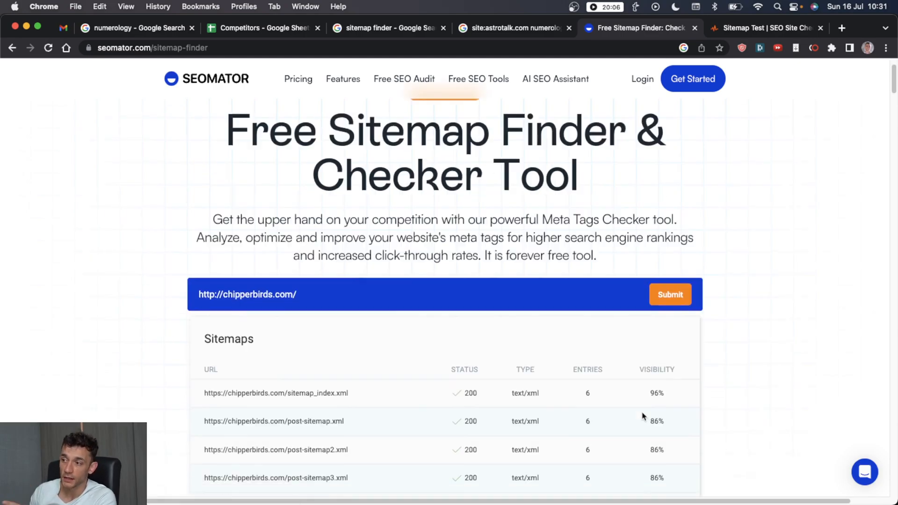
pyautogui.scroll(-3)
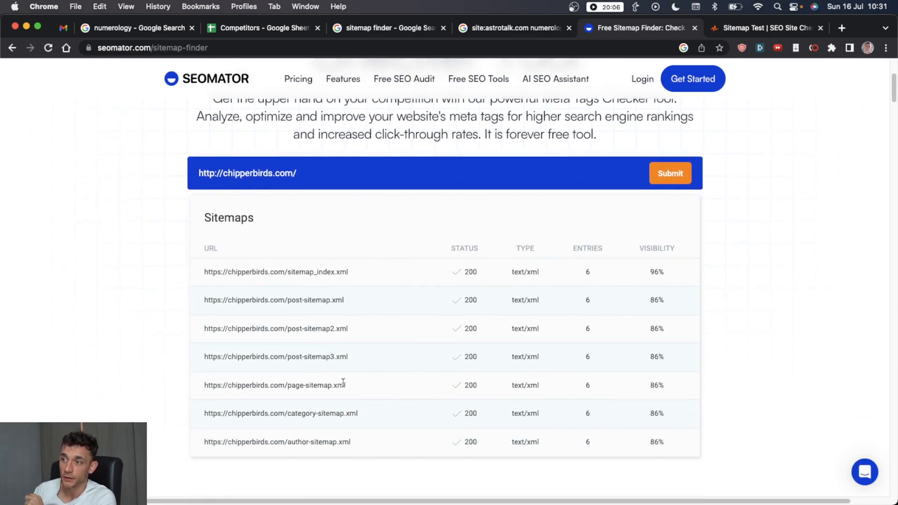
pyautogui.moveTo(320, 318)
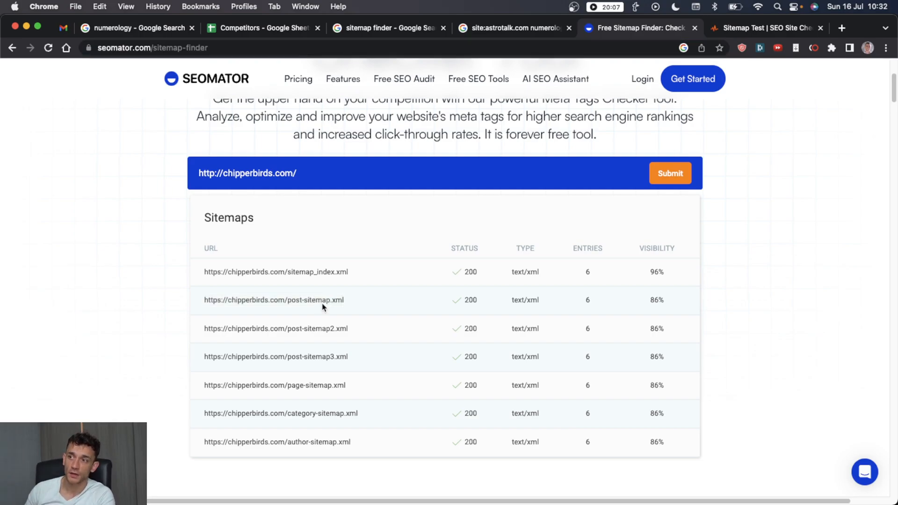
pyautogui.click(273, 299)
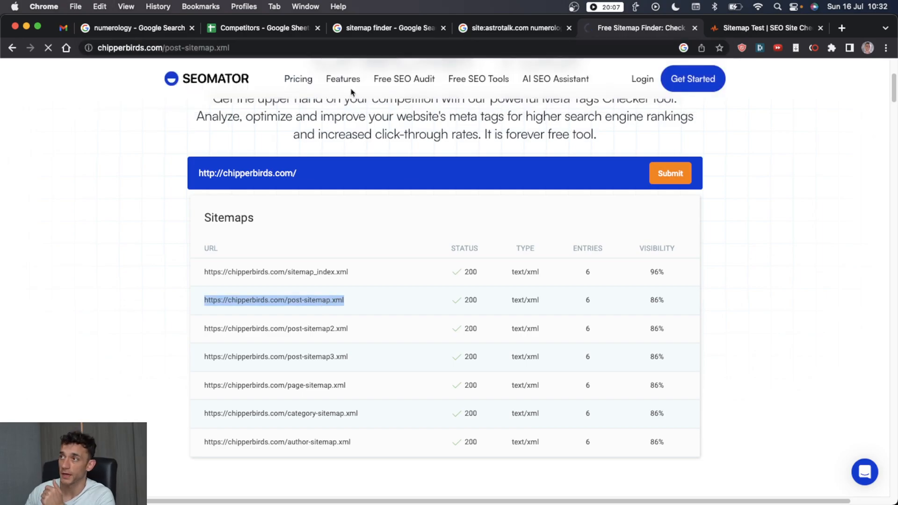
pyautogui.moveTo(520, 173)
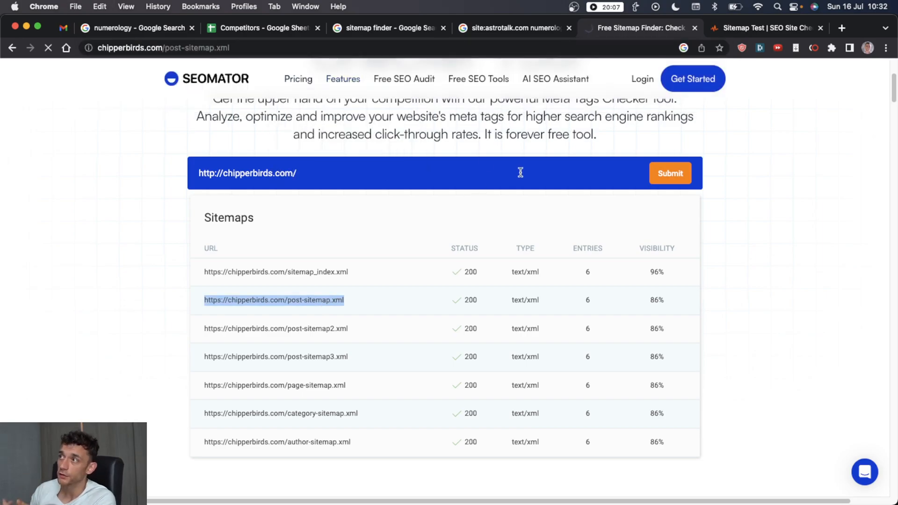
# - Review HARPA AI's numbered keyword list extracted from chipperbirds.com's post sitemap
pyautogui.click(273, 300)
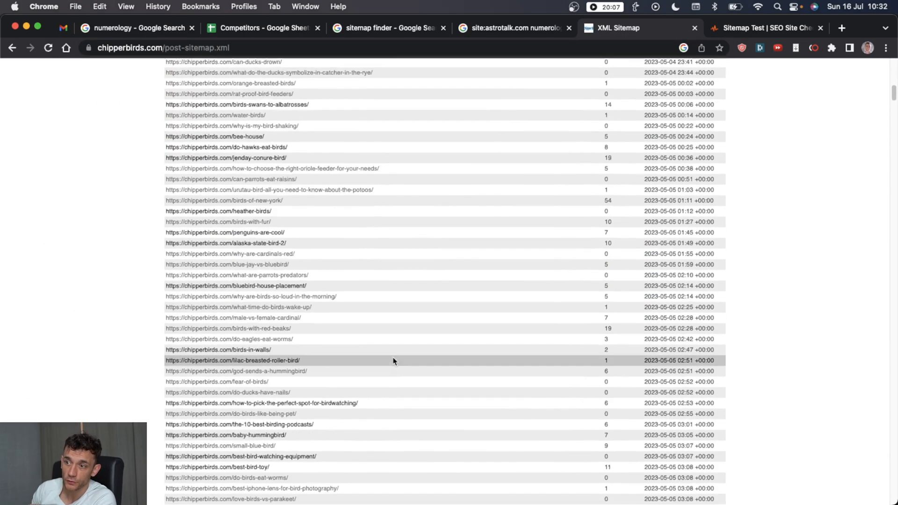
pyautogui.scroll(3)
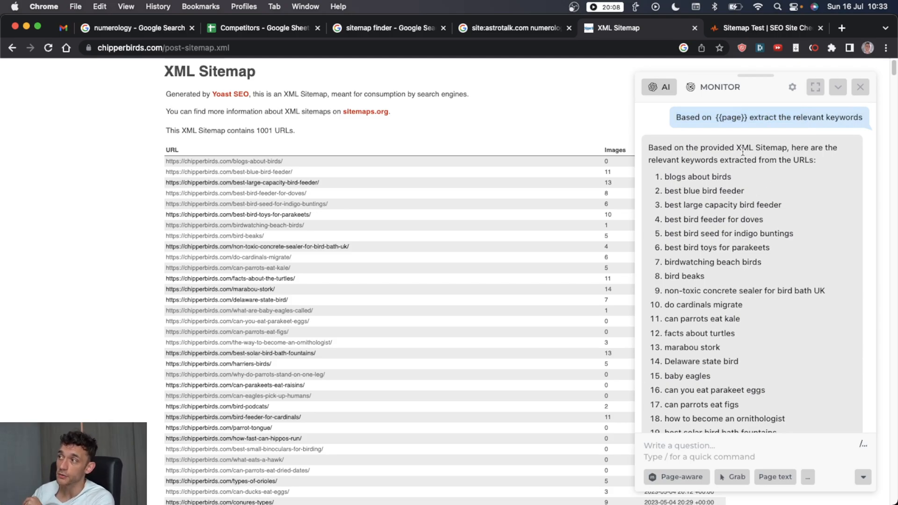
pyautogui.moveTo(648, 147); pyautogui.dragTo(758, 160)
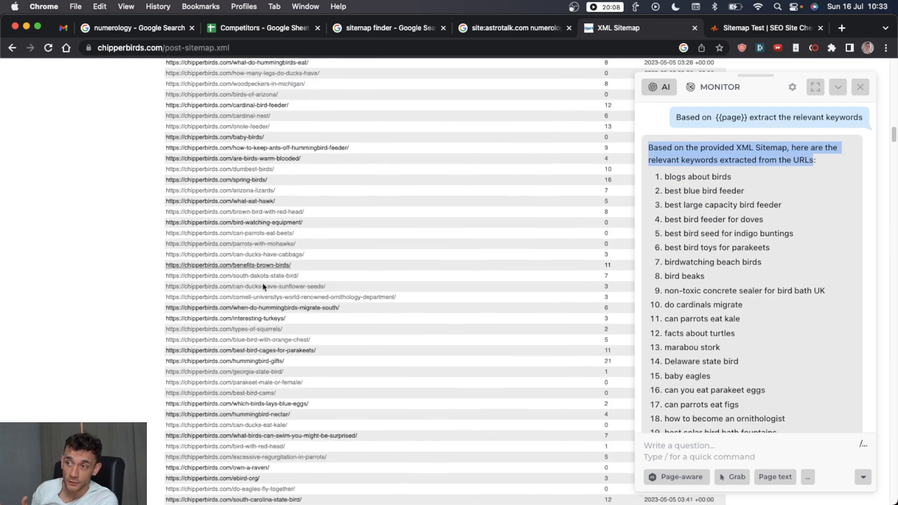
pyautogui.scroll(3)
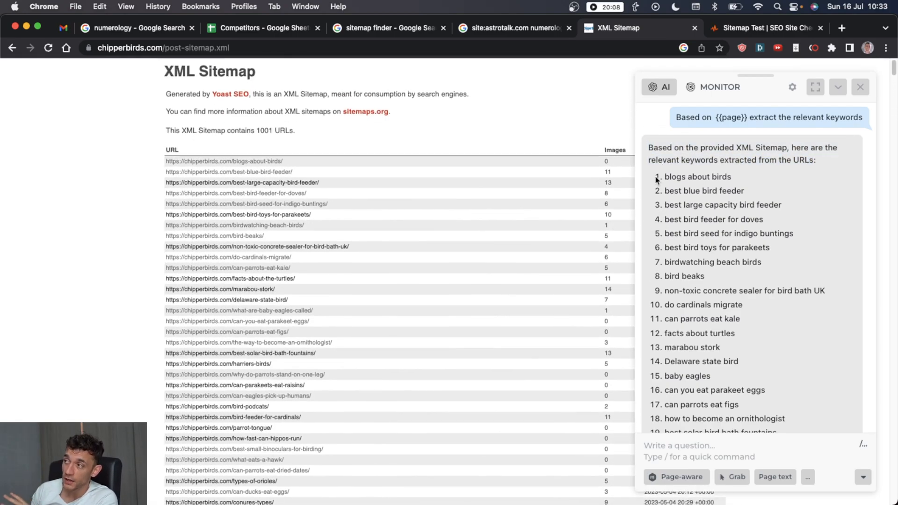
pyautogui.moveTo(666, 177); pyautogui.dragTo(746, 191)
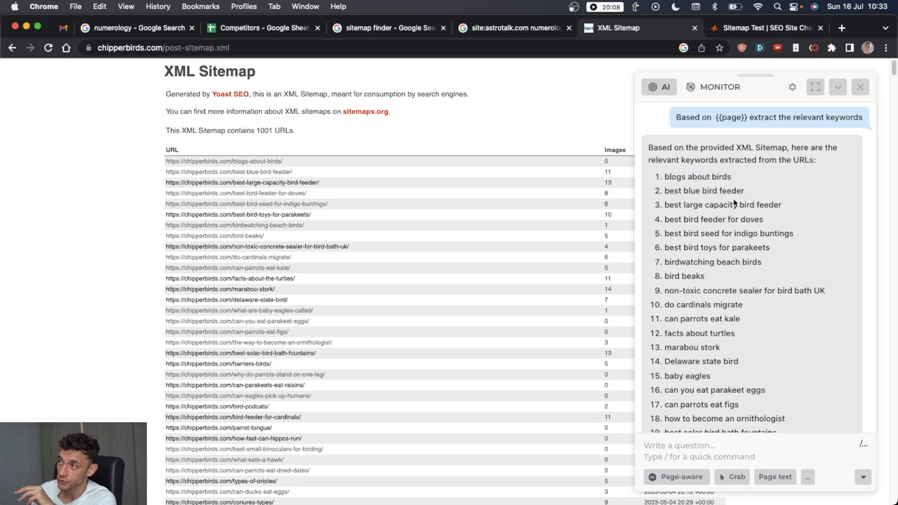
pyautogui.scroll(-3)
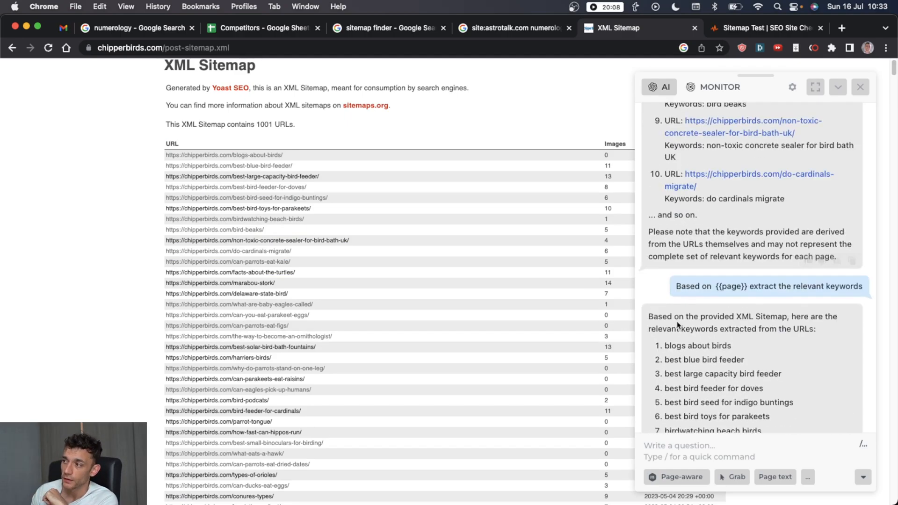
pyautogui.scroll(-3)
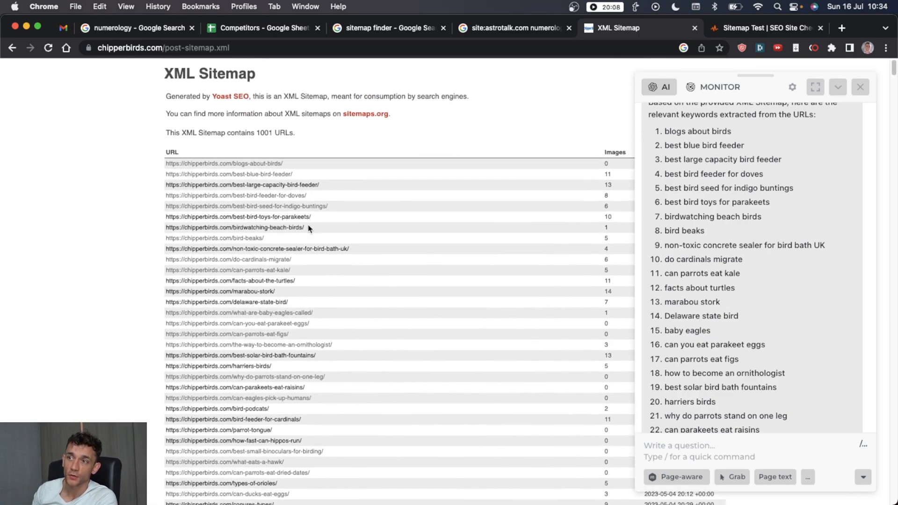
pyautogui.scroll(-3)
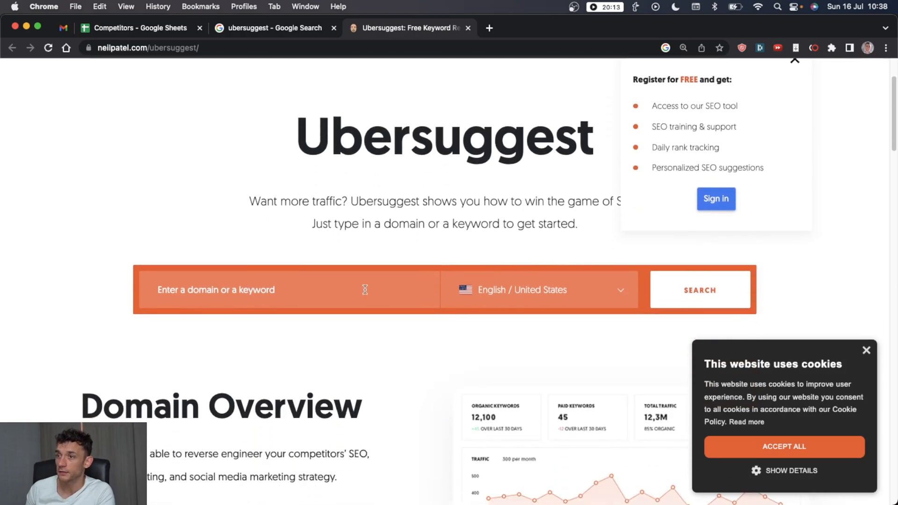
# - Run an Ubersuggest domain search for chipperbirds.com
pyautogui.write('chipperbirds.com')
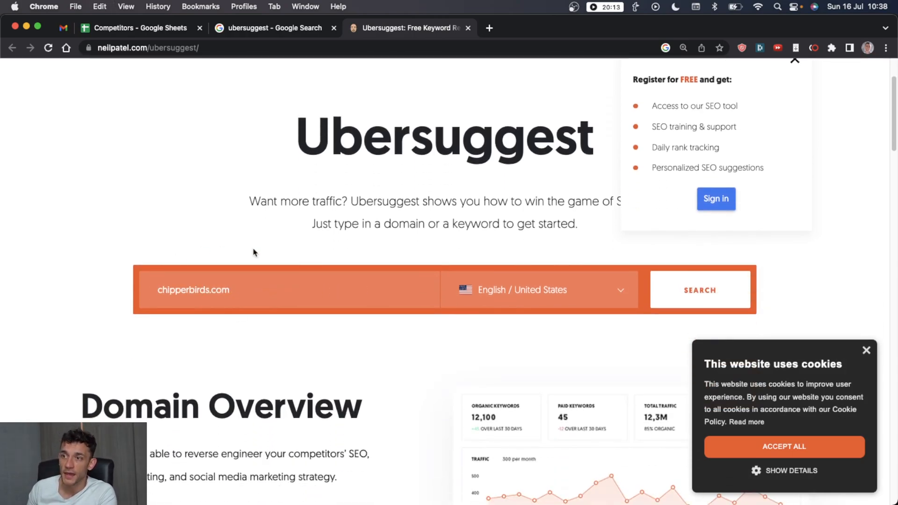
pyautogui.moveTo(659, 299)
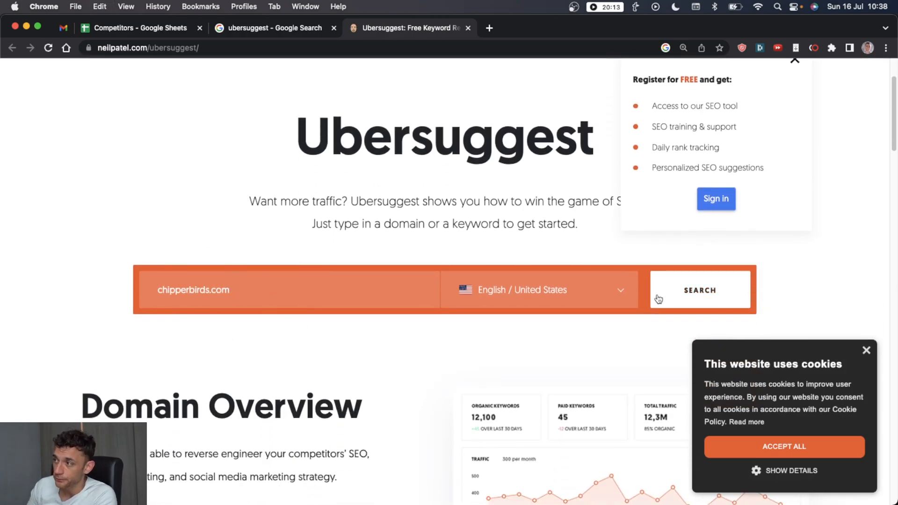
pyautogui.click(699, 290)
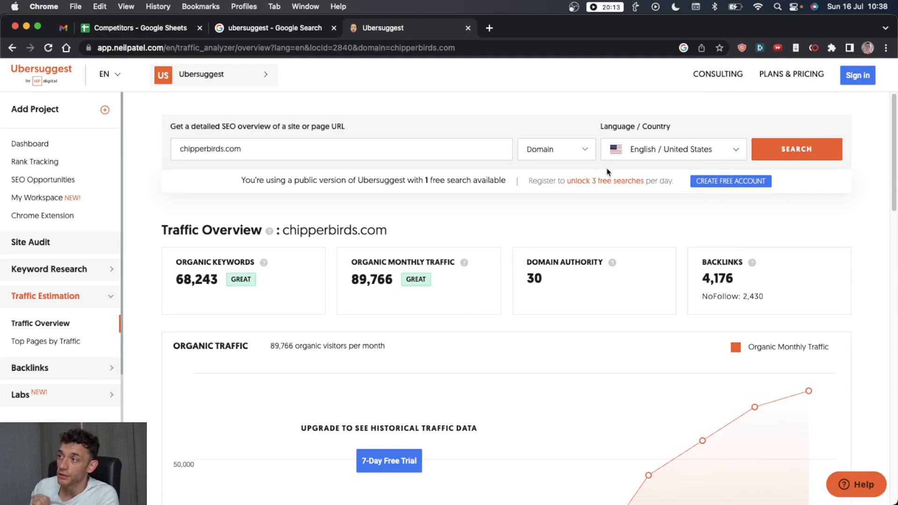
pyautogui.moveTo(608, 238)
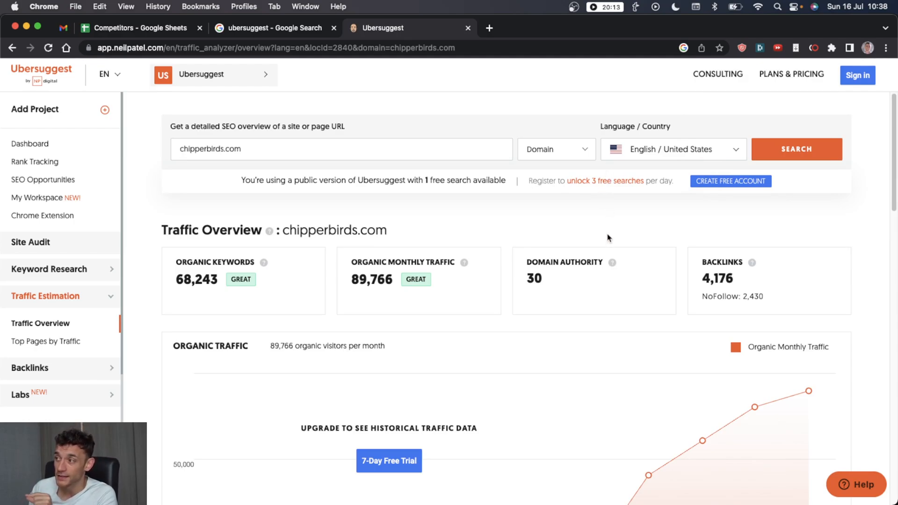
# - Scroll to the TOP SEO PAGES table, led by the prettiest birds page
pyautogui.scroll(-3)
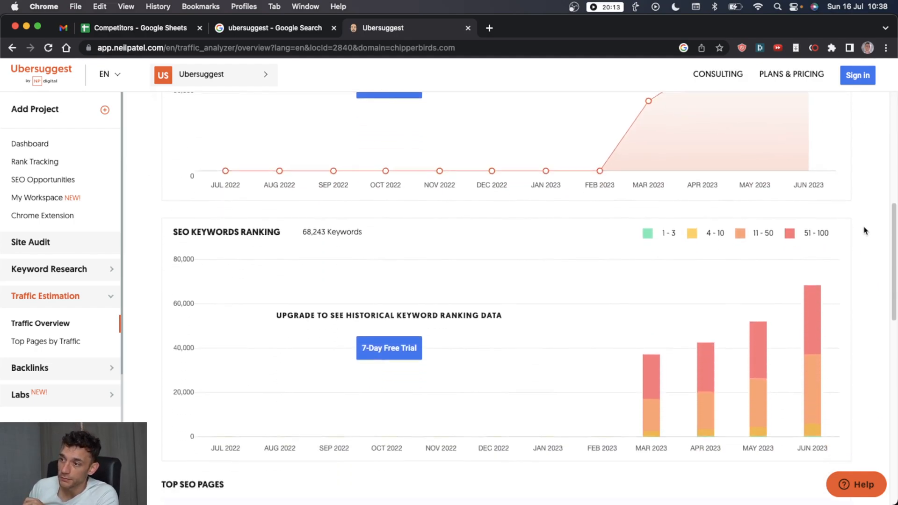
pyautogui.scroll(-3)
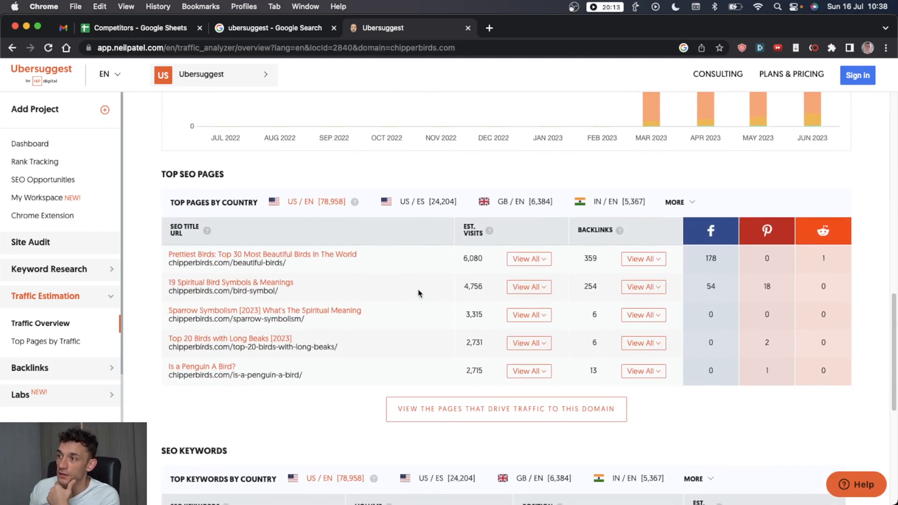
pyautogui.scroll(-3)
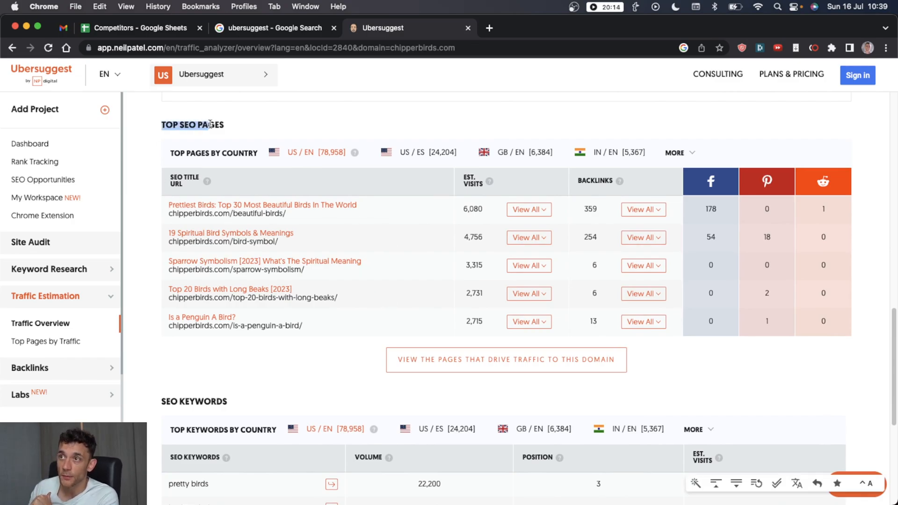
pyautogui.moveTo(207, 182)
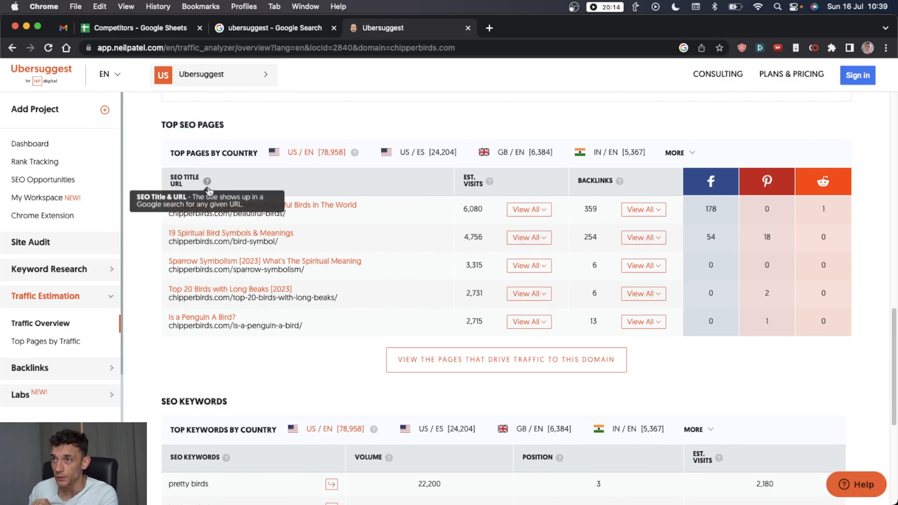
pyautogui.moveTo(224, 268)
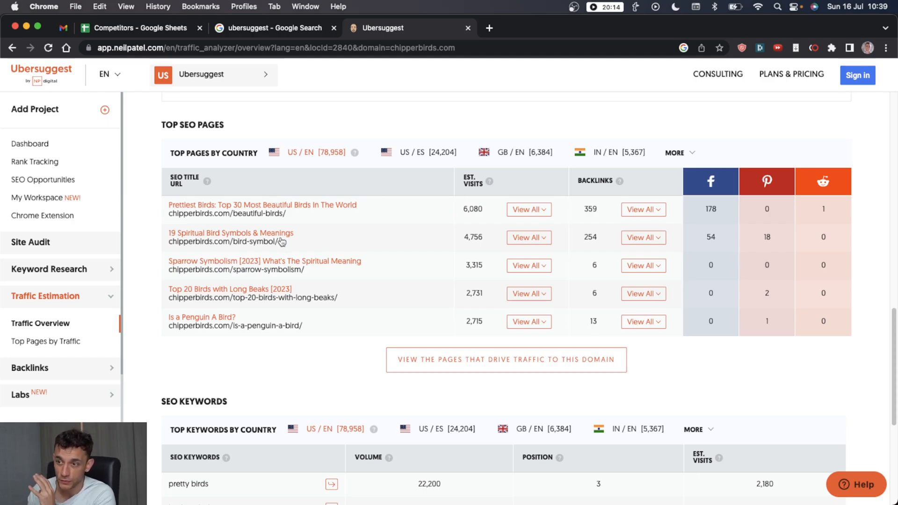
pyautogui.scroll(3)
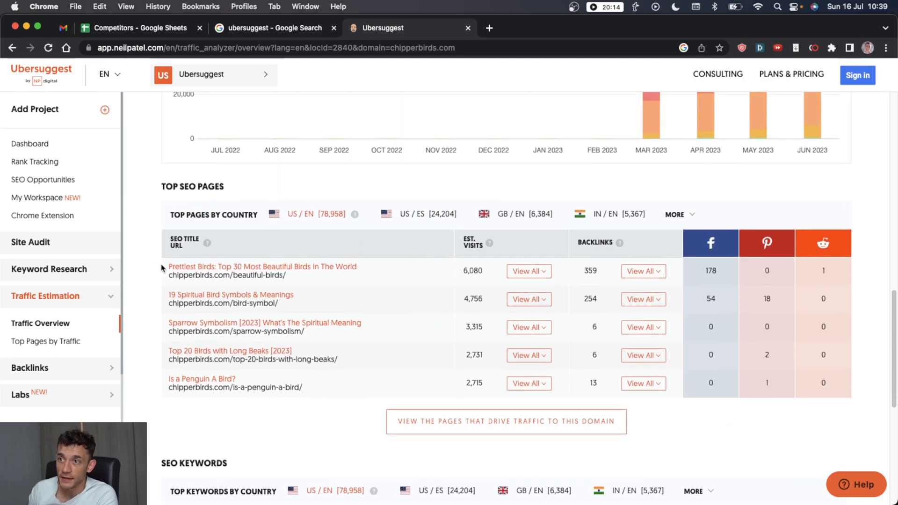
pyautogui.moveTo(245, 384)
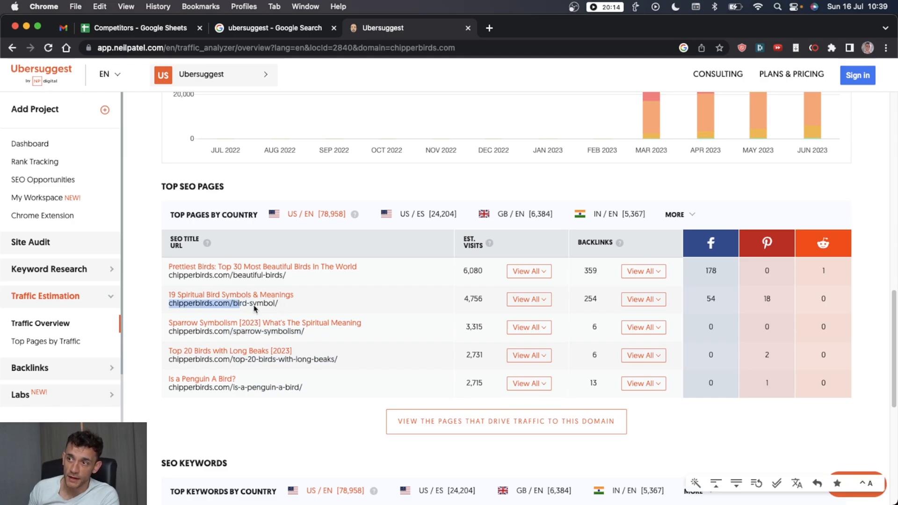
# - Scroll to the SEO KEYWORDS table, led by 'pretty birds' at 22,200 volume
pyautogui.scroll(-3)
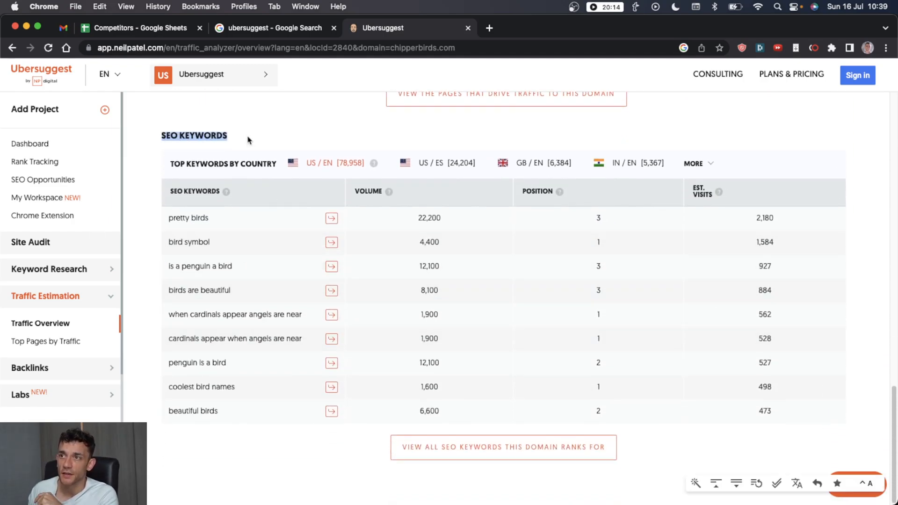
pyautogui.moveTo(197, 362)
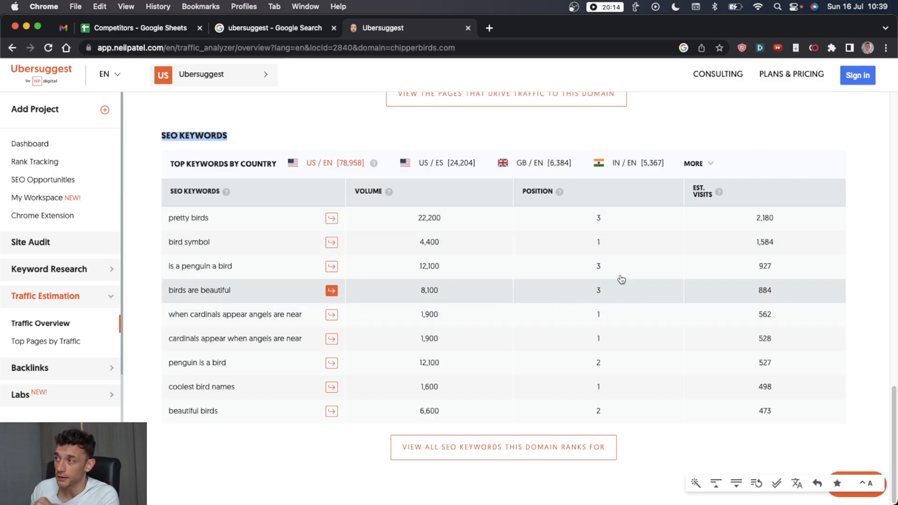
pyautogui.moveTo(759, 218)
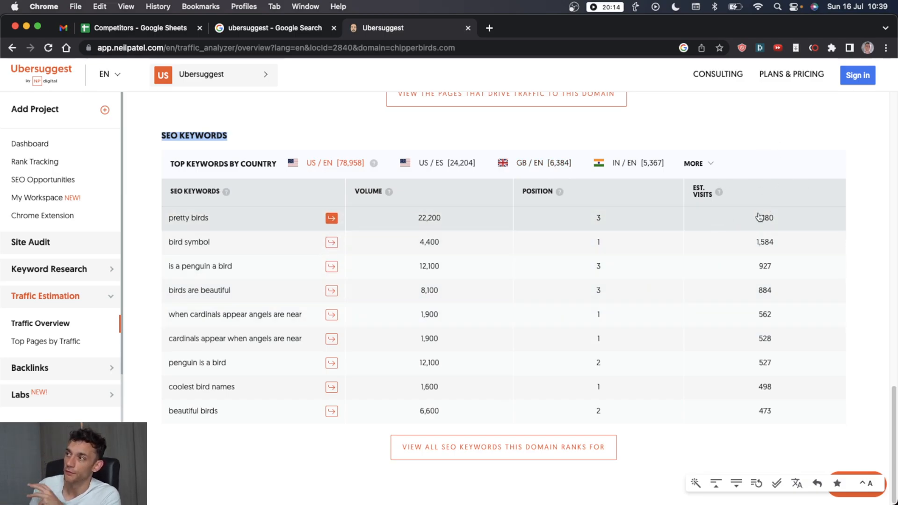
pyautogui.moveTo(812, 254)
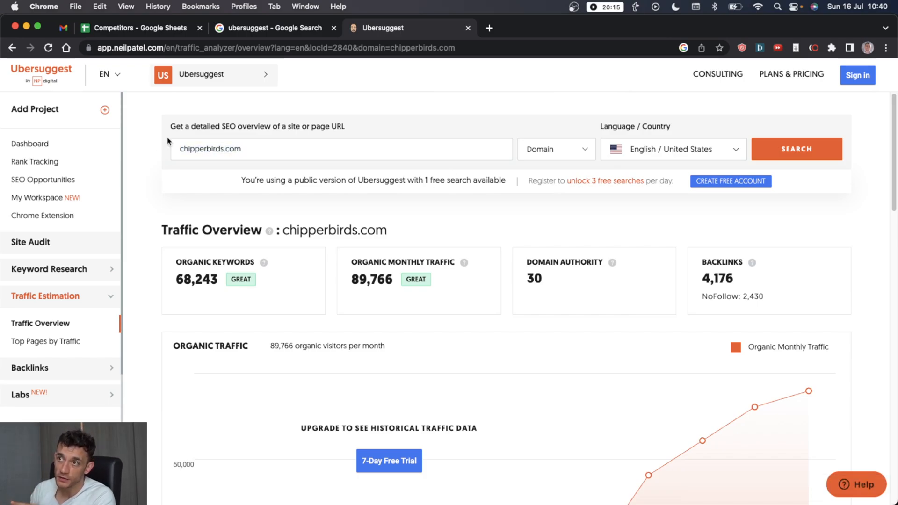
pyautogui.moveTo(687, 176)
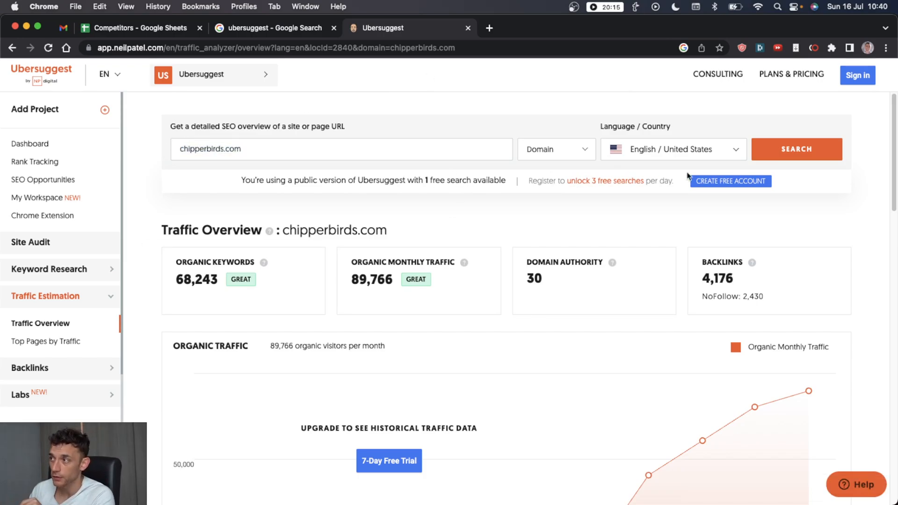
pyautogui.moveTo(674, 184)
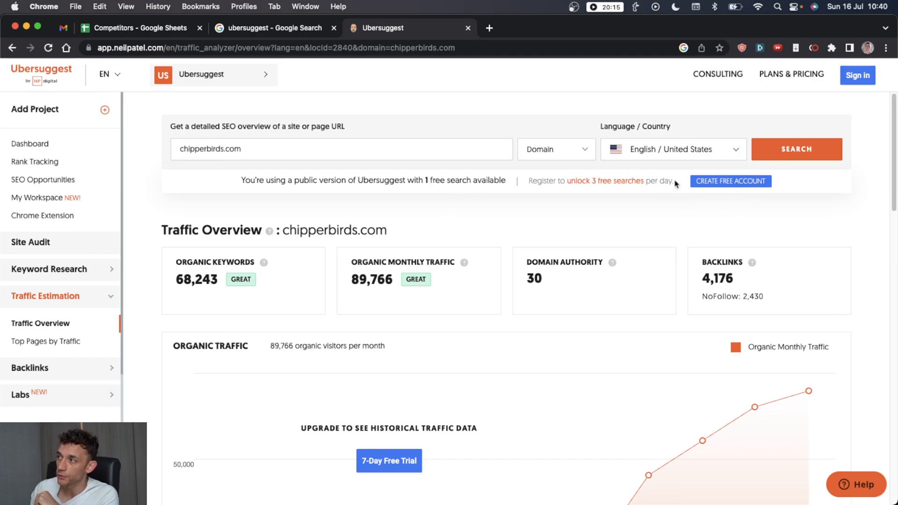
pyautogui.moveTo(713, 174)
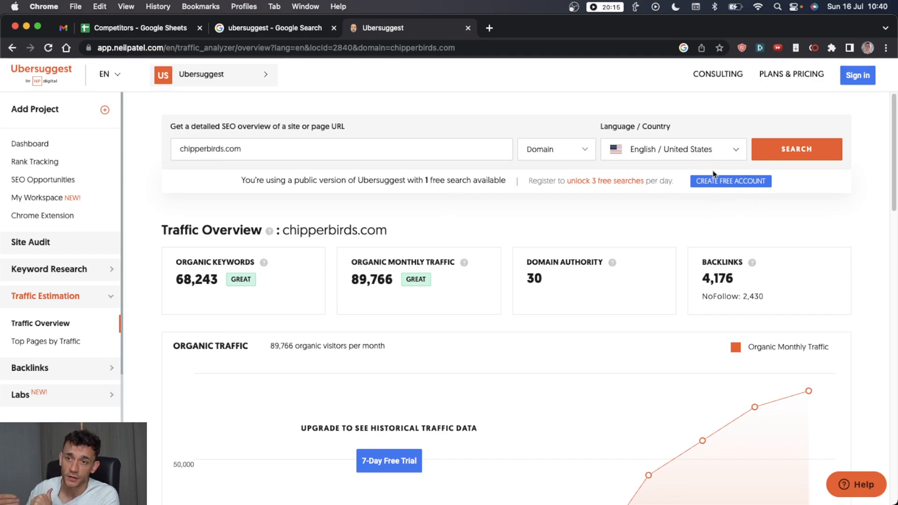
pyautogui.moveTo(587, 294)
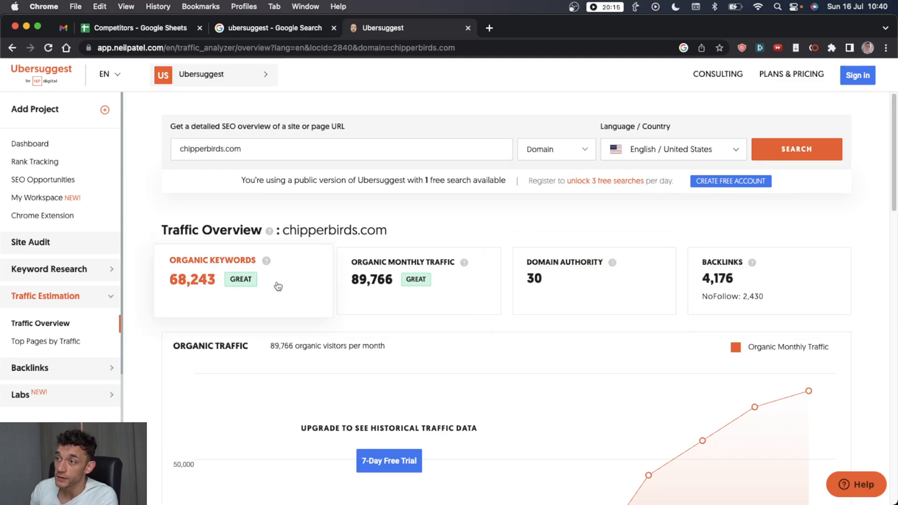
pyautogui.moveTo(415, 278)
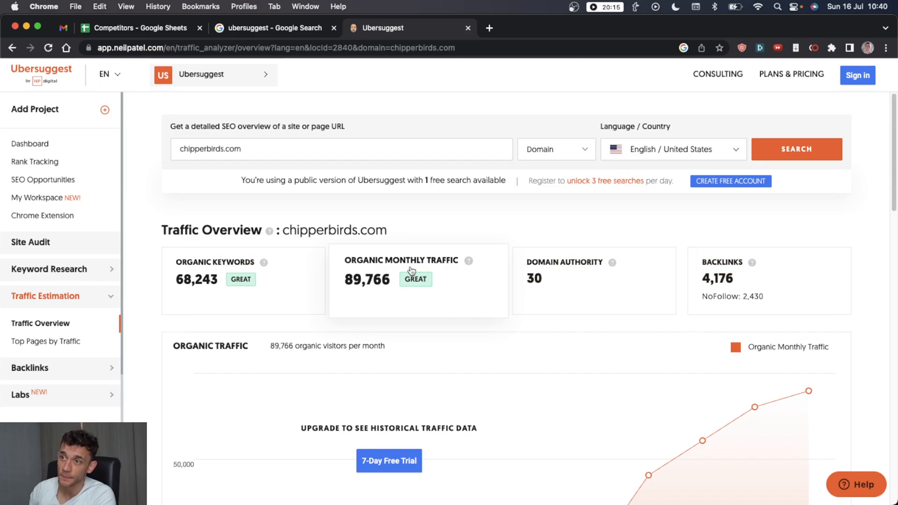
pyautogui.moveTo(366, 298)
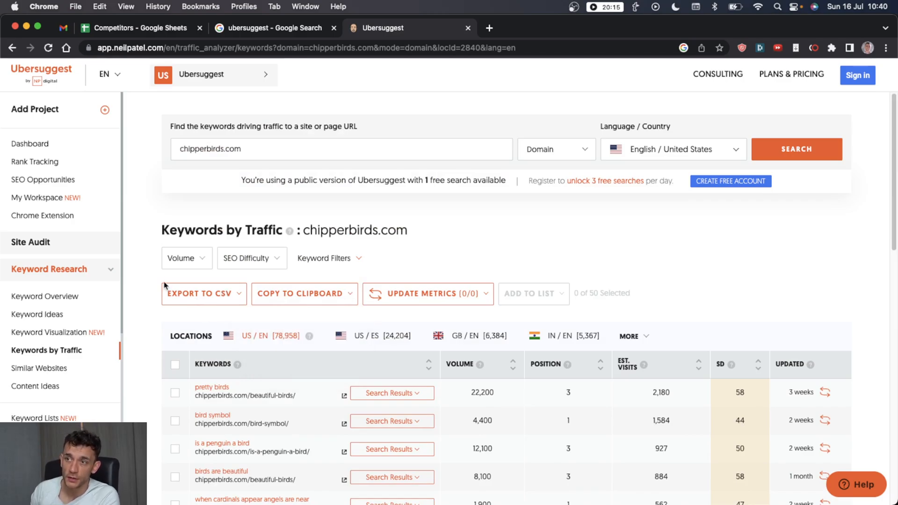
# - Filter Keywords by Traffic to volume 1,001–10,000 and SEO difficulty 0–35
pyautogui.click(185, 258)
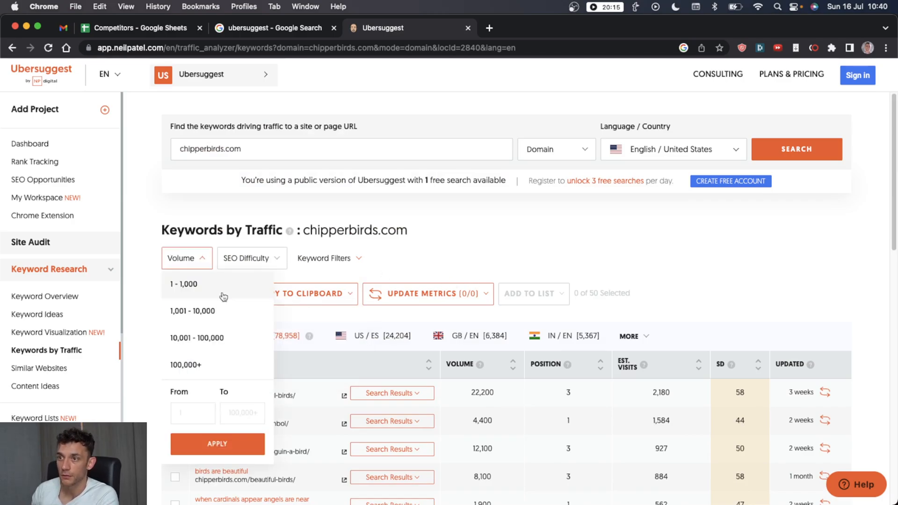
pyautogui.moveTo(224, 312)
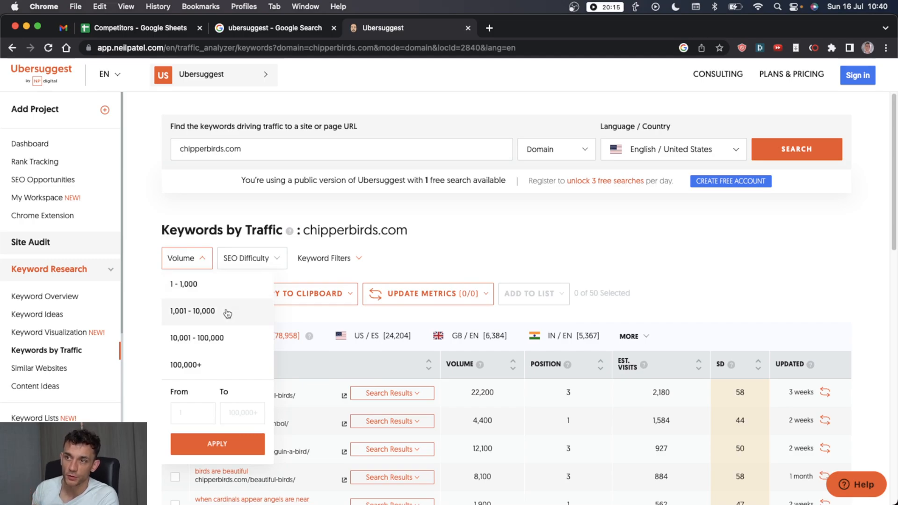
pyautogui.click(192, 311)
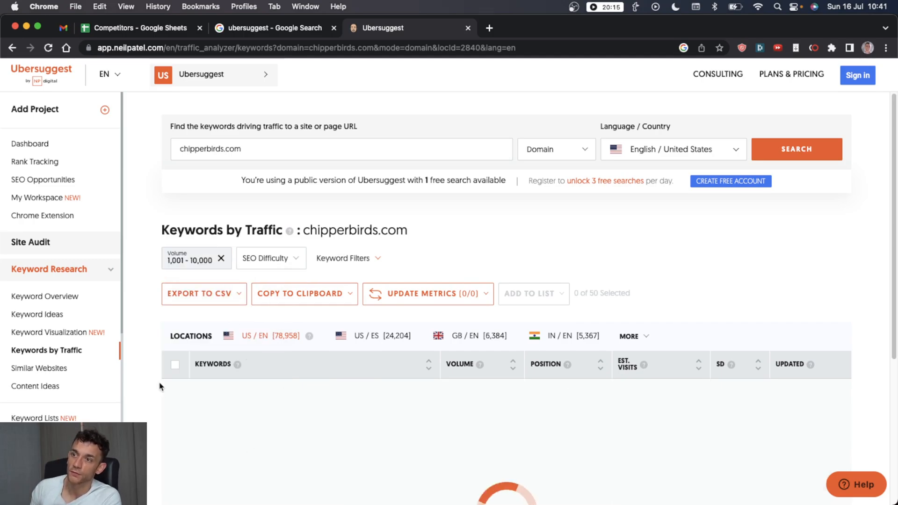
pyautogui.scroll(-3)
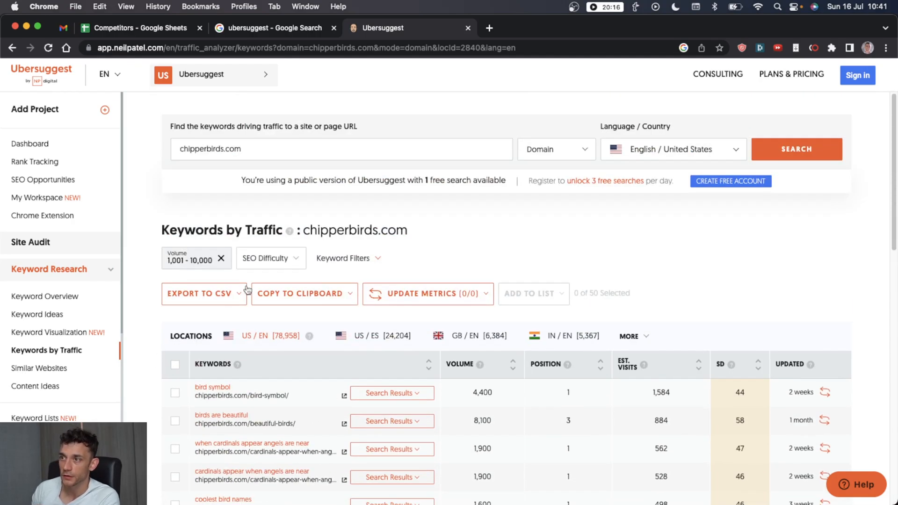
pyautogui.click(270, 257)
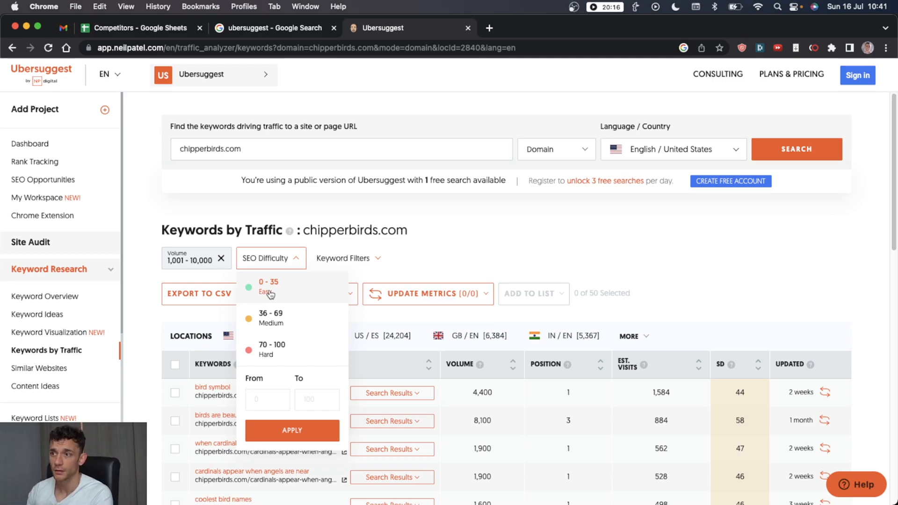
pyautogui.moveTo(278, 318)
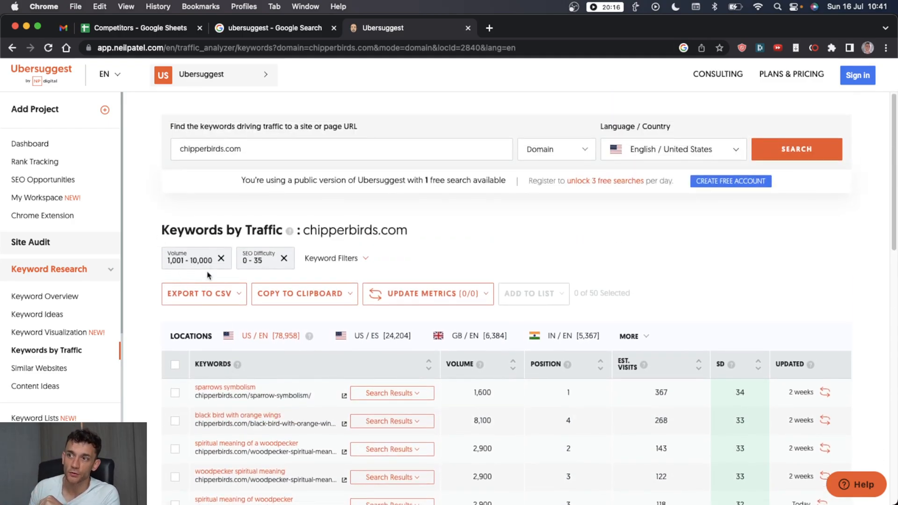
pyautogui.scroll(-3)
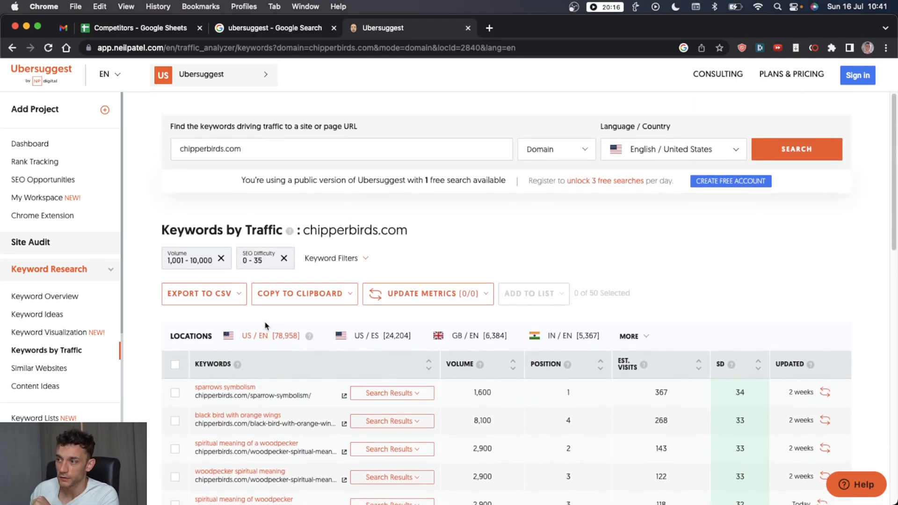
# - Compare Ahrefs' 70 volume for 'sparrows symbolism' against Ubersuggest's 1,600
pyautogui.rightClick(237, 299)
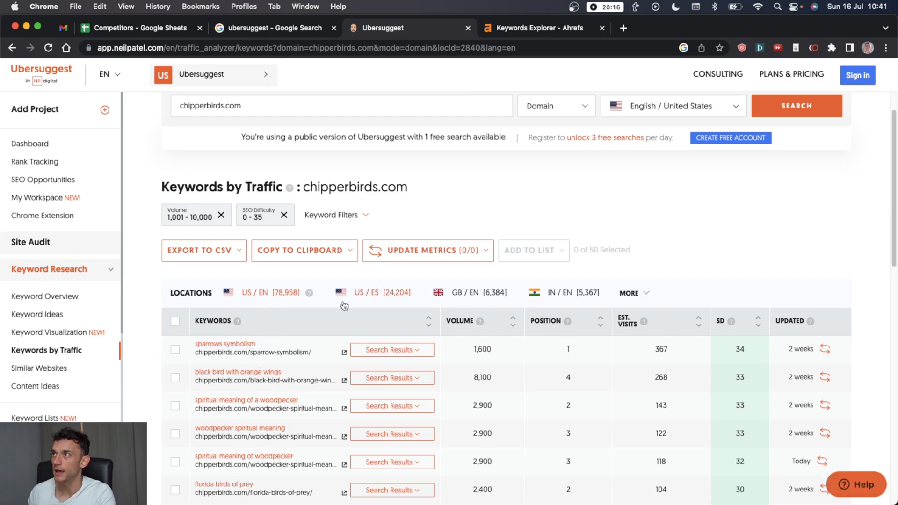
pyautogui.click(534, 27)
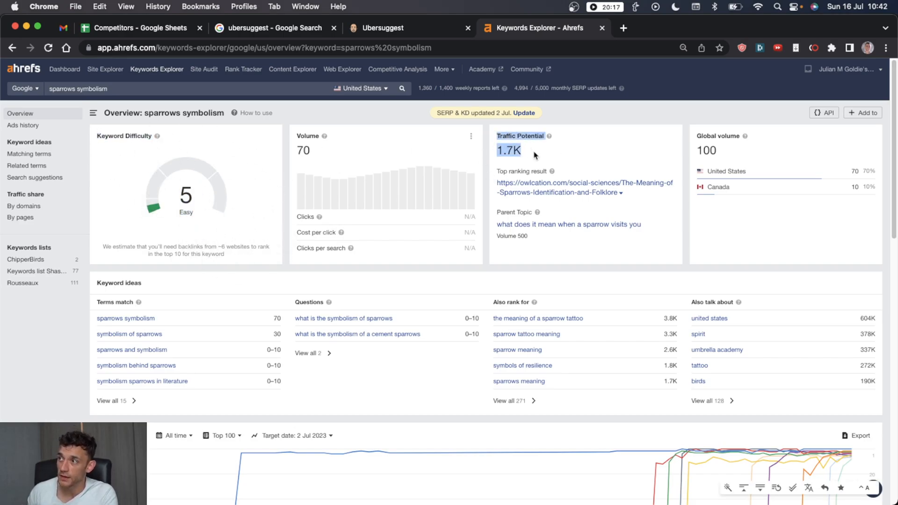
pyautogui.click(383, 27)
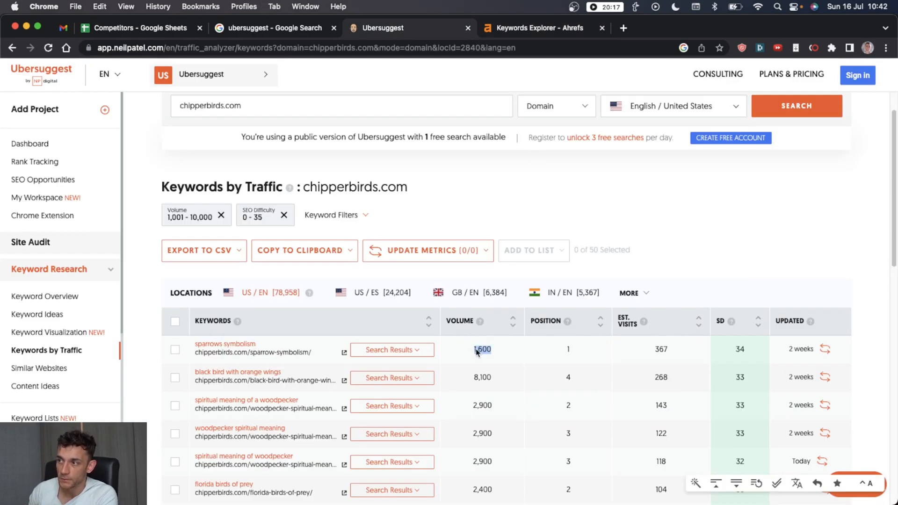
pyautogui.click(534, 27)
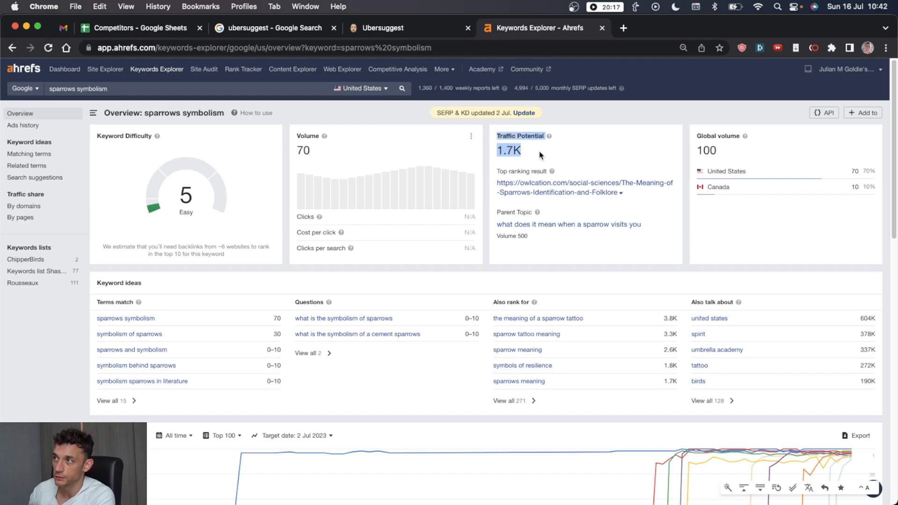
pyautogui.scroll(-3)
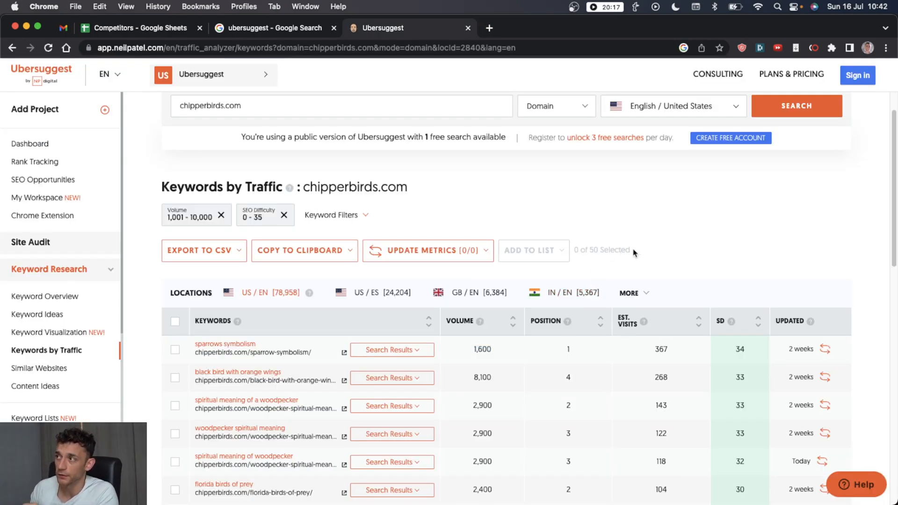
# - Show chipperbirds.com keyword ideas filtered to volume 1–1,000 and SEO difficulty 0–35
pyautogui.click(38, 314)
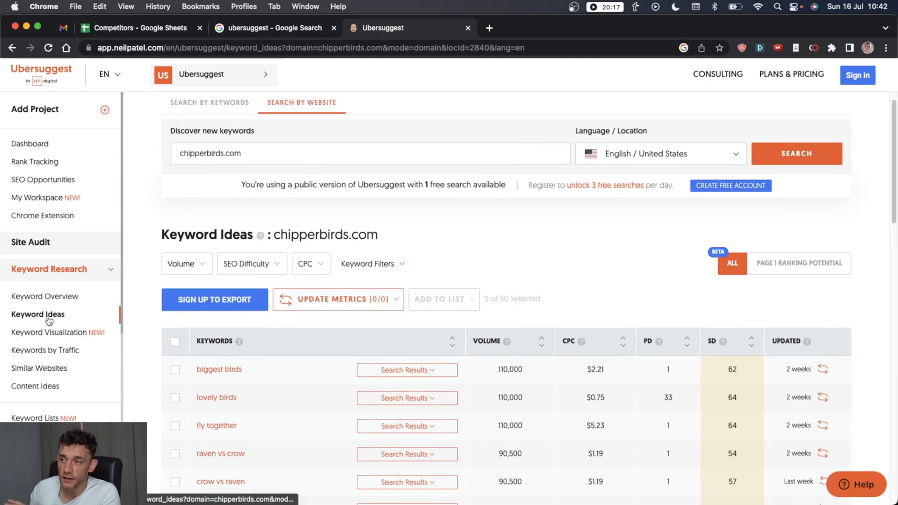
pyautogui.scroll(-3)
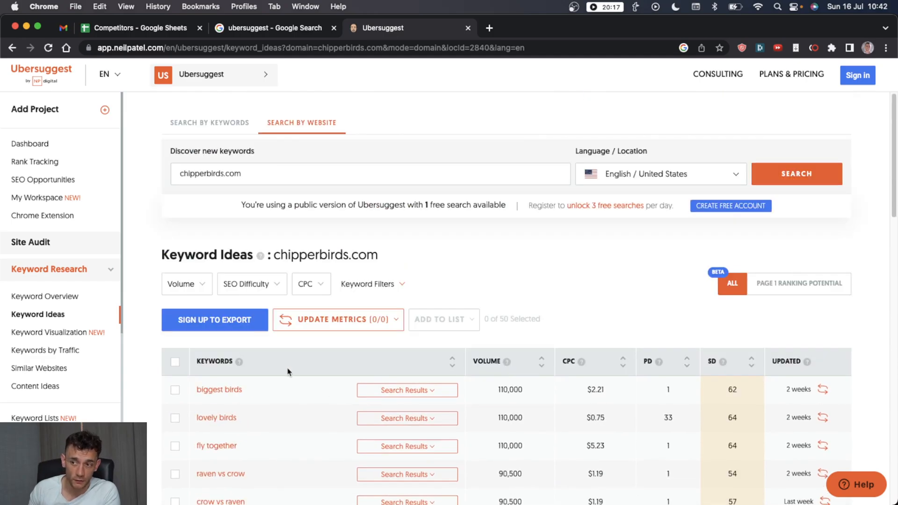
pyautogui.click(187, 283)
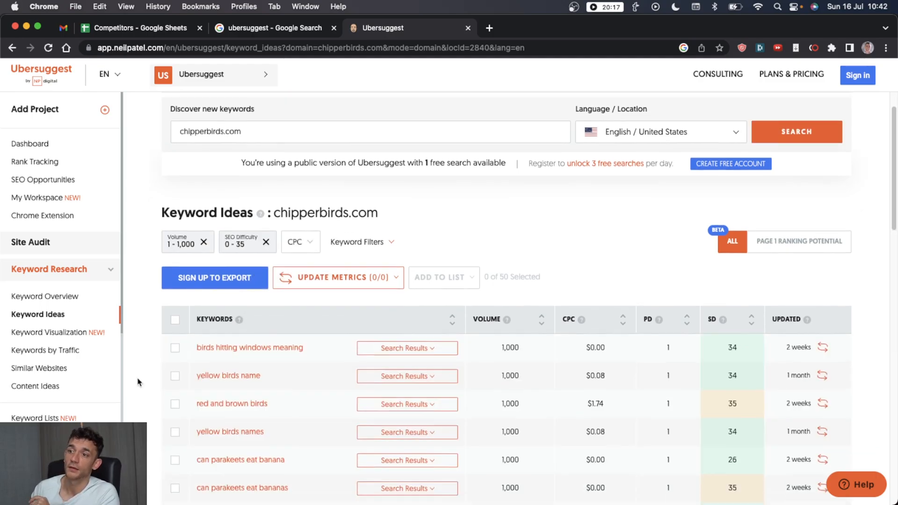
pyautogui.scroll(-3)
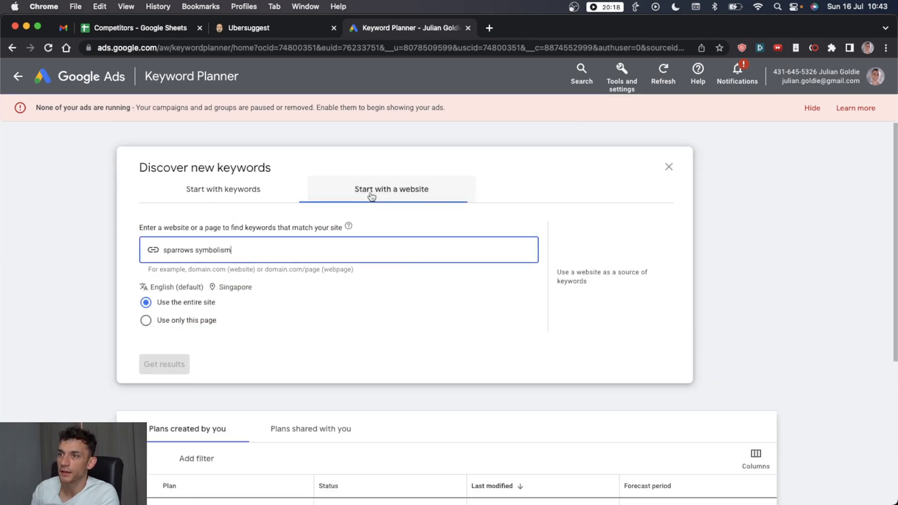
pyautogui.write('https://chipperbirds.com/')
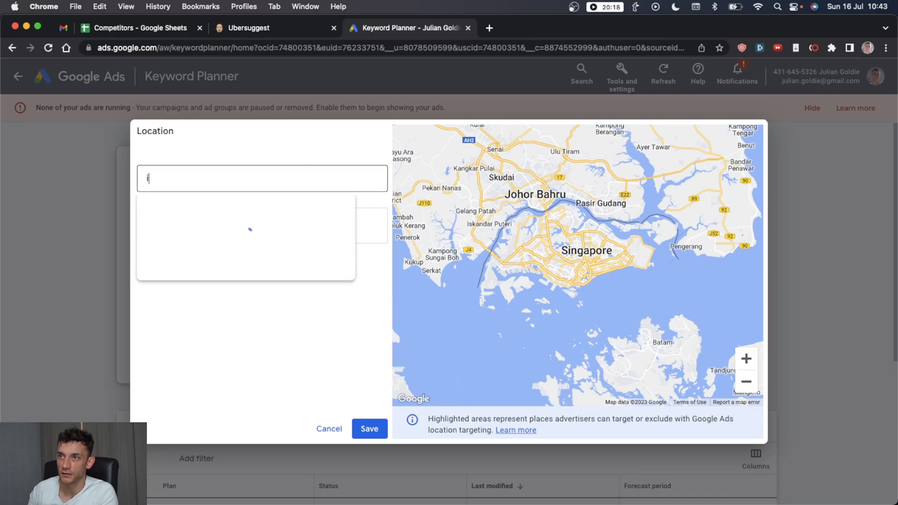
pyautogui.write('united')
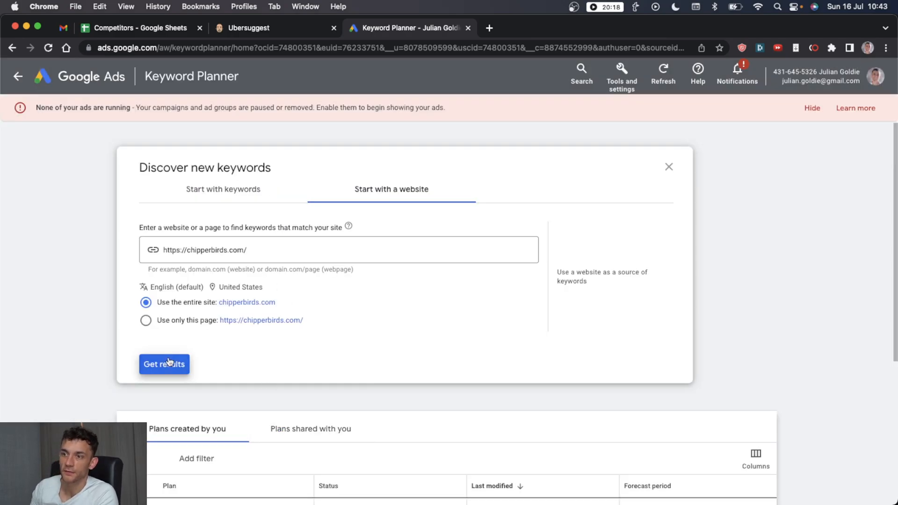
pyautogui.click(164, 364)
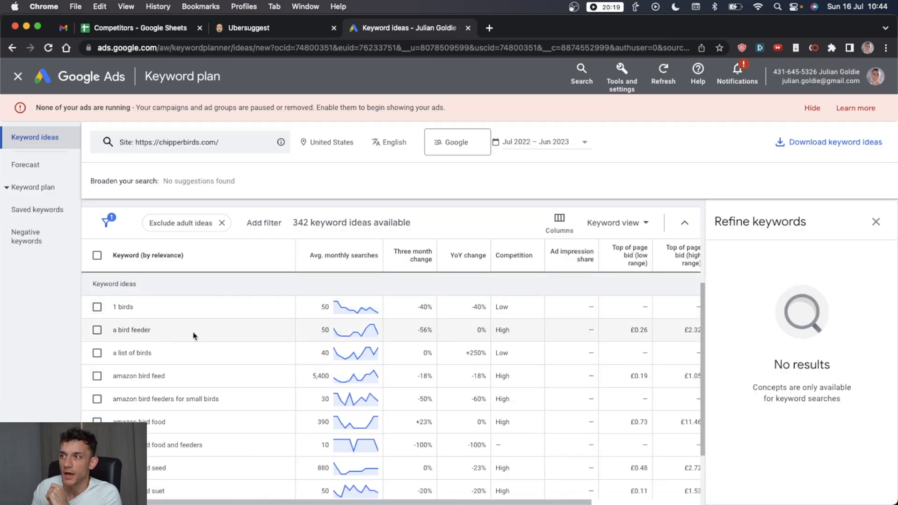
# - Show the maximum number of keyword ideas per page
pyautogui.scroll(-3)
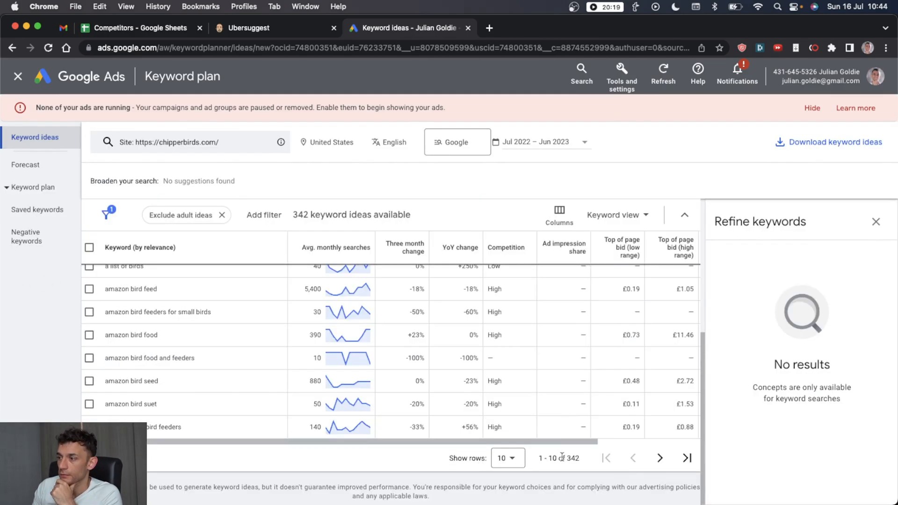
pyautogui.click(506, 458)
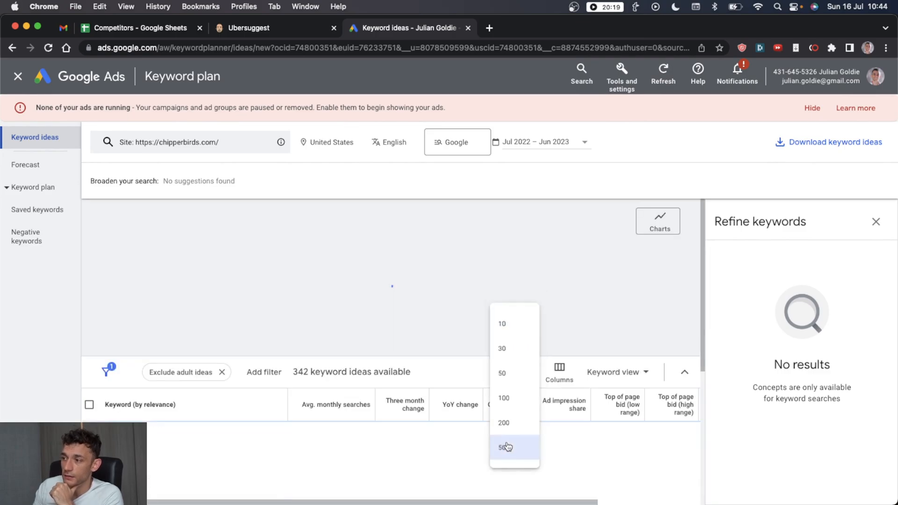
pyautogui.click(502, 447)
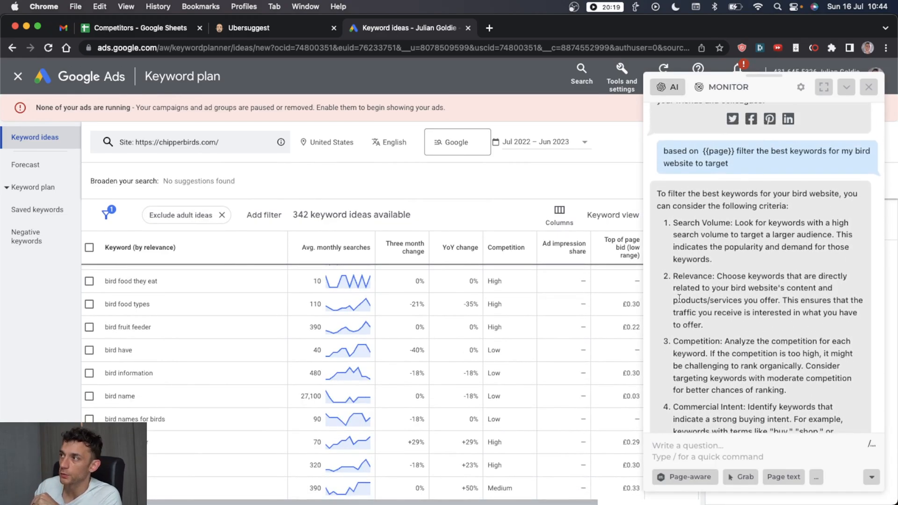
# - Highlight HARPA AI's Search Volume criterion and scroll to its 15 suggested keywords
pyautogui.scroll(-3)
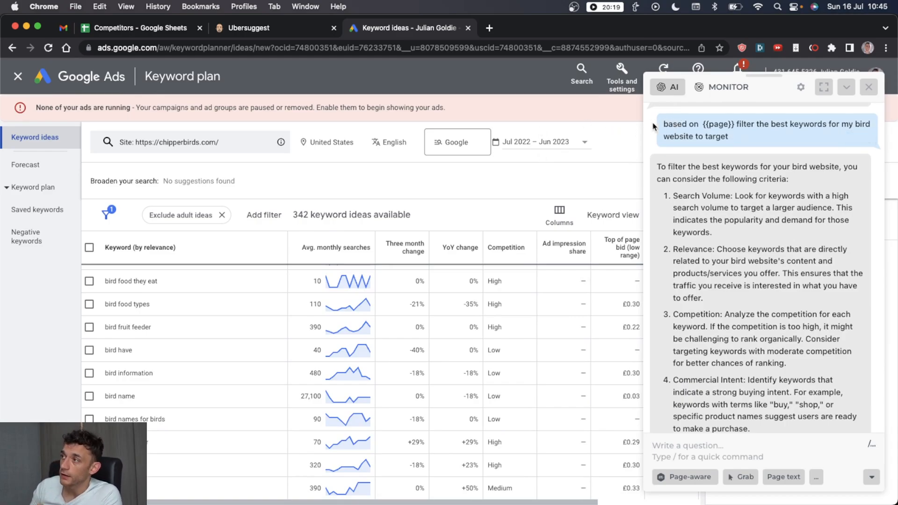
pyautogui.doubleClick(745, 124)
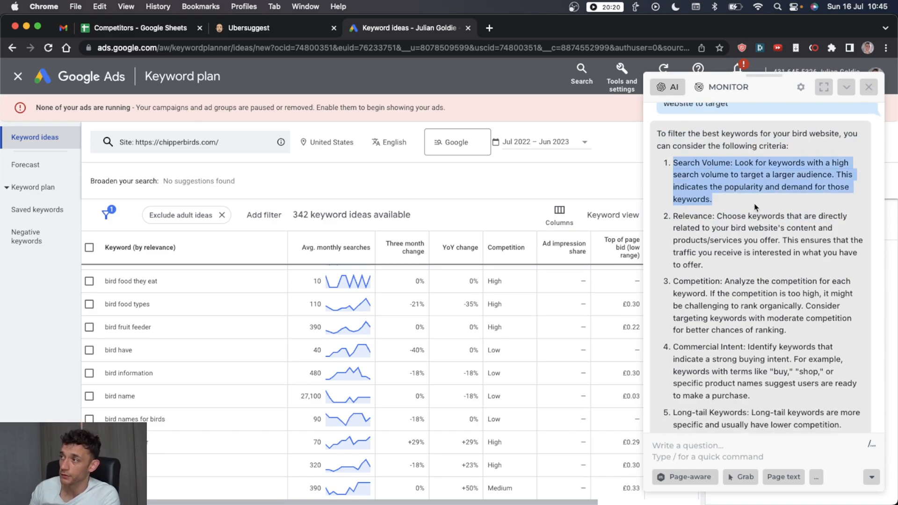
pyautogui.scroll(-3)
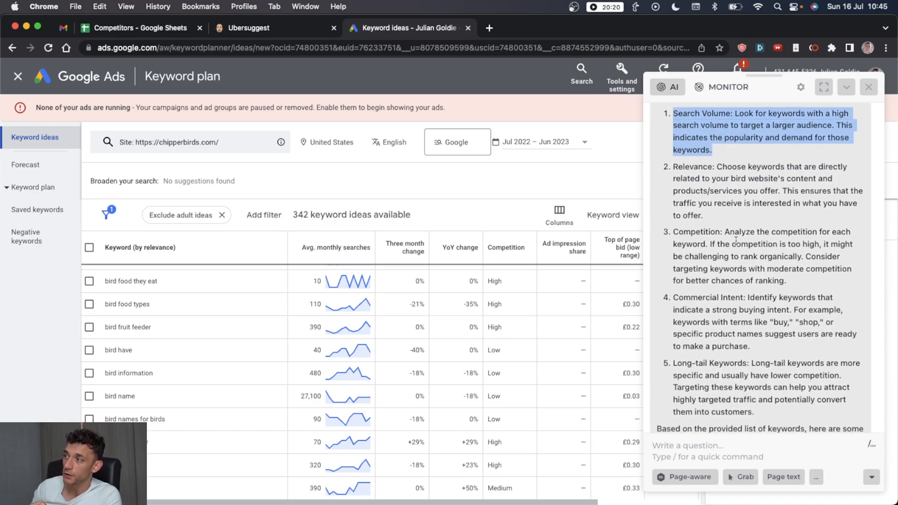
pyautogui.scroll(-3)
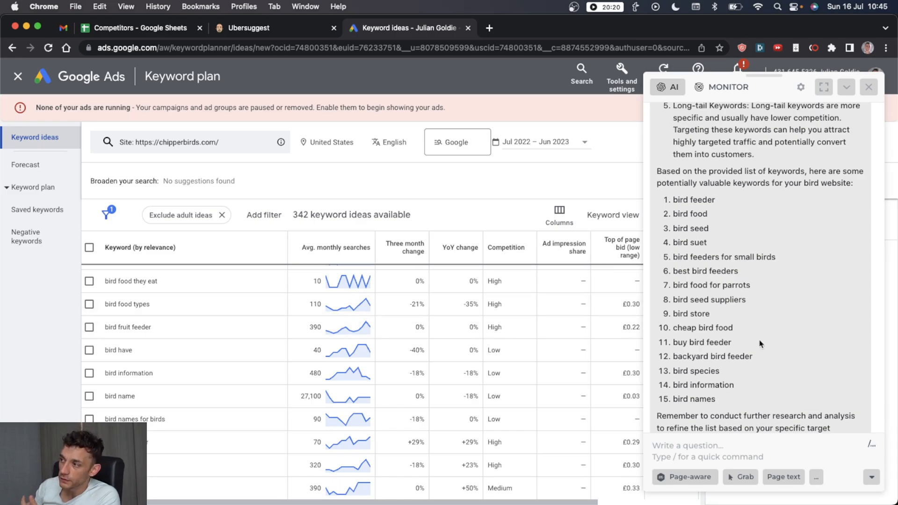
pyautogui.moveTo(812, 281)
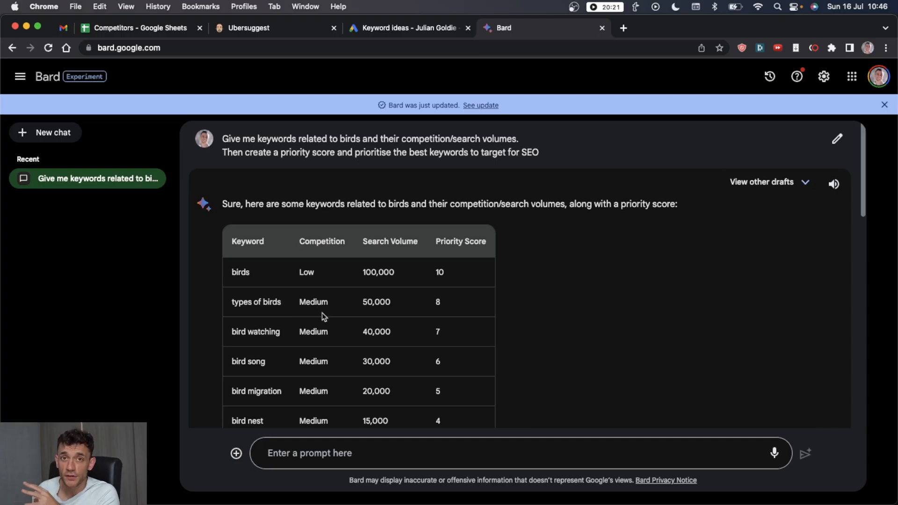
# - Scroll through Bard's bird keyword table of competition, volume and priority scores
pyautogui.scroll(-3)
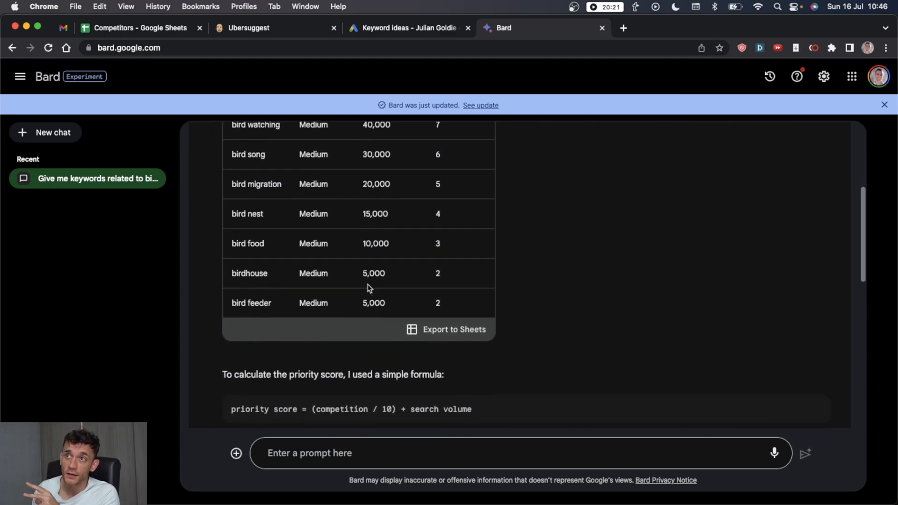
pyautogui.scroll(3)
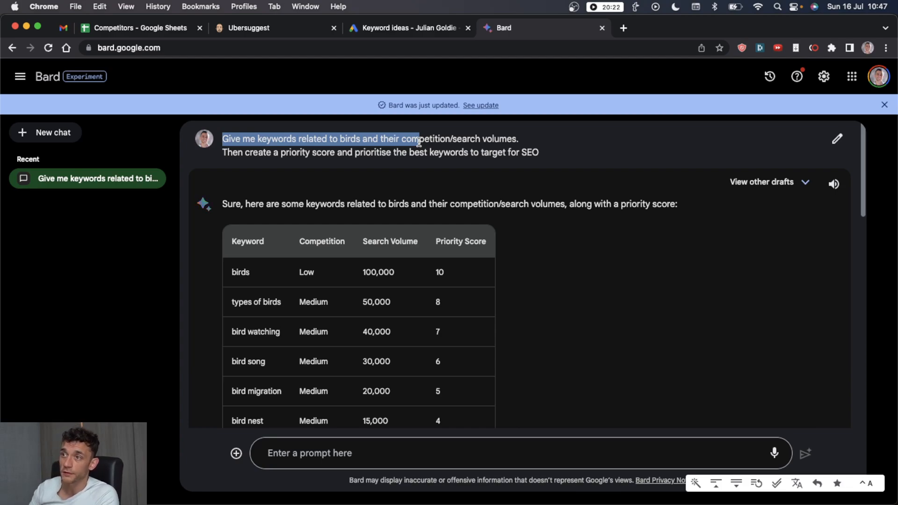
pyautogui.scroll(-3)
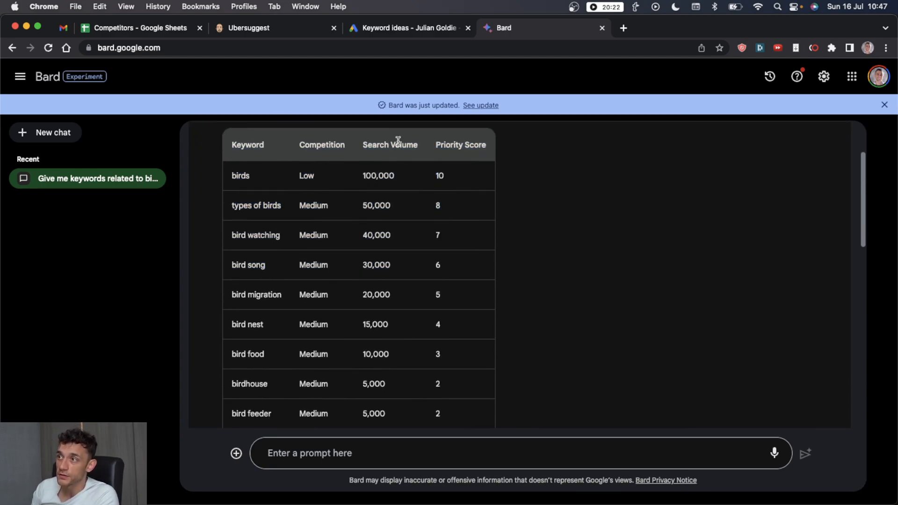
pyautogui.scroll(-3)
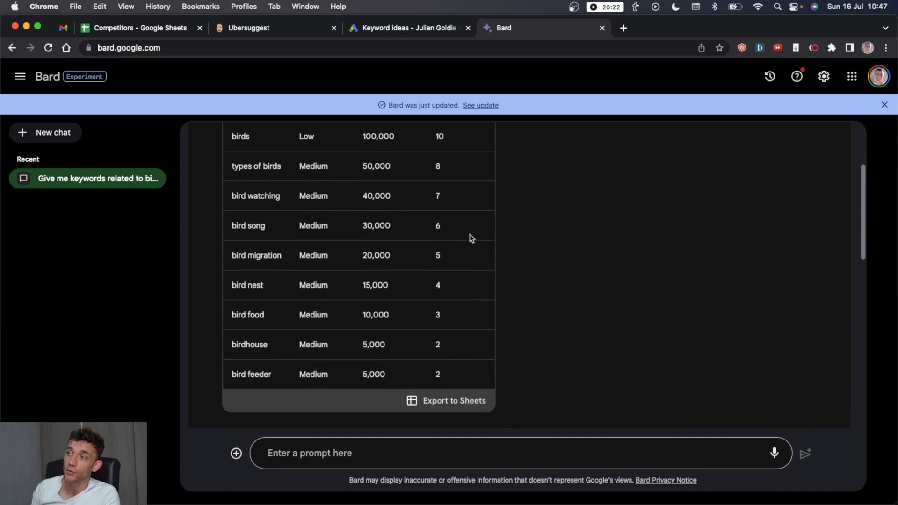
pyautogui.scroll(-3)
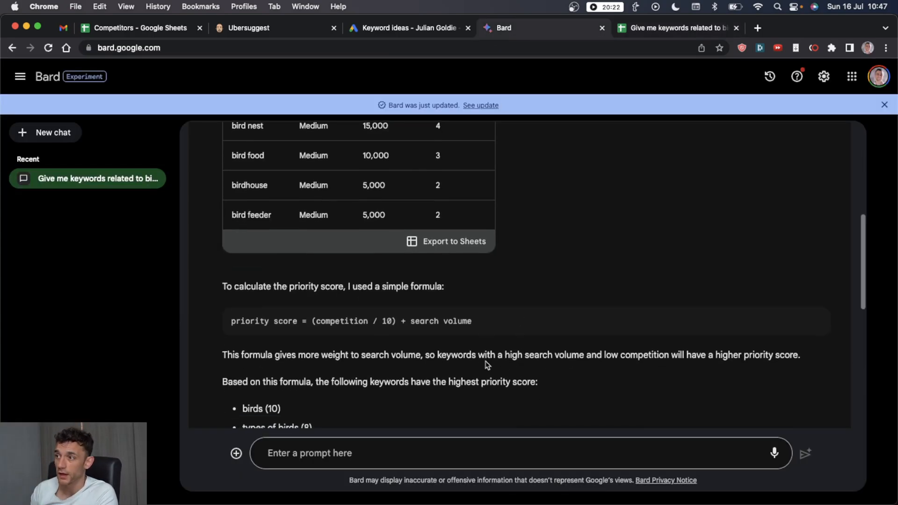
pyautogui.scroll(-3)
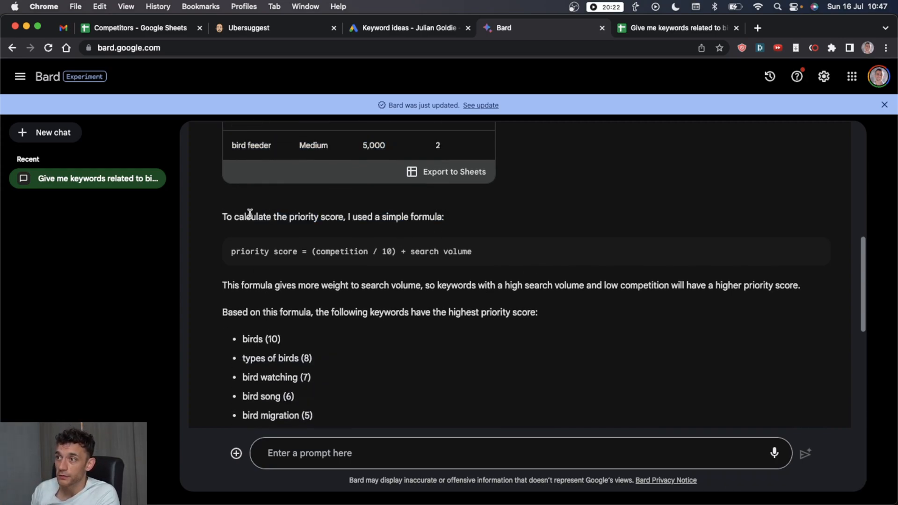
pyautogui.moveTo(223, 217); pyautogui.dragTo(471, 251)
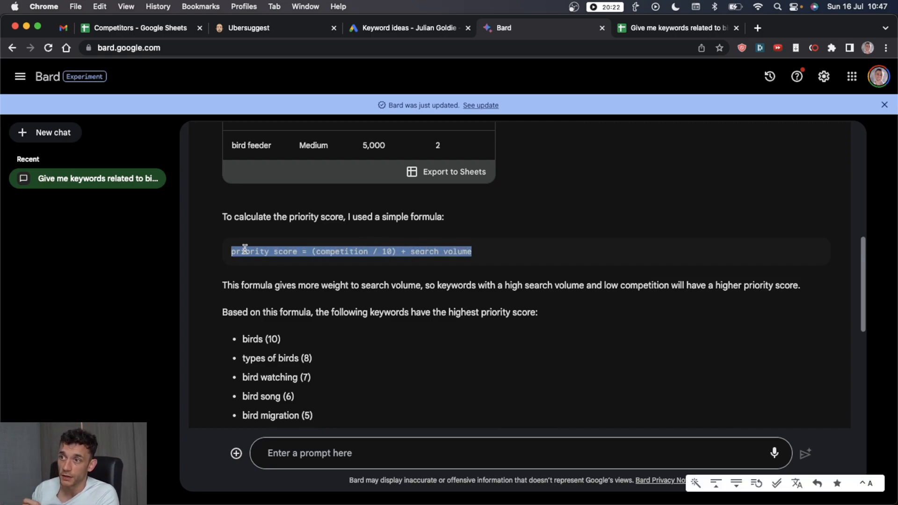
pyautogui.scroll(-3)
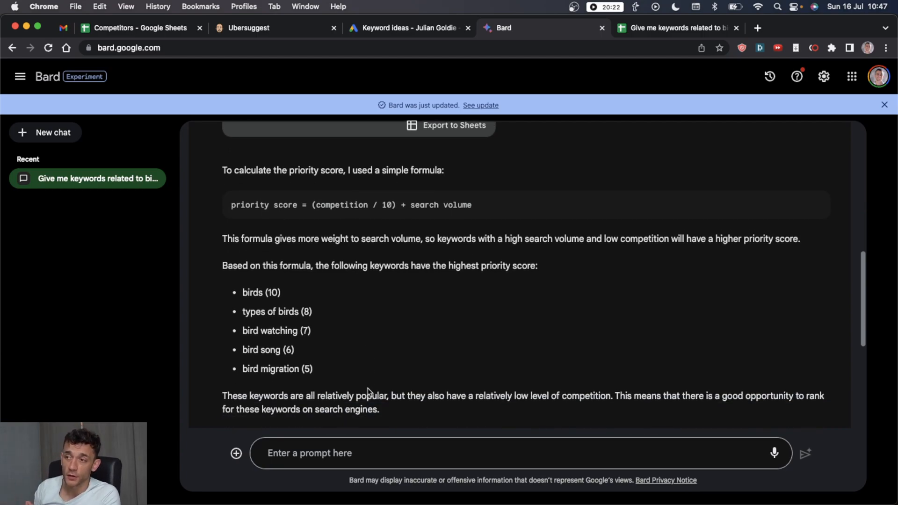
pyautogui.scroll(-3)
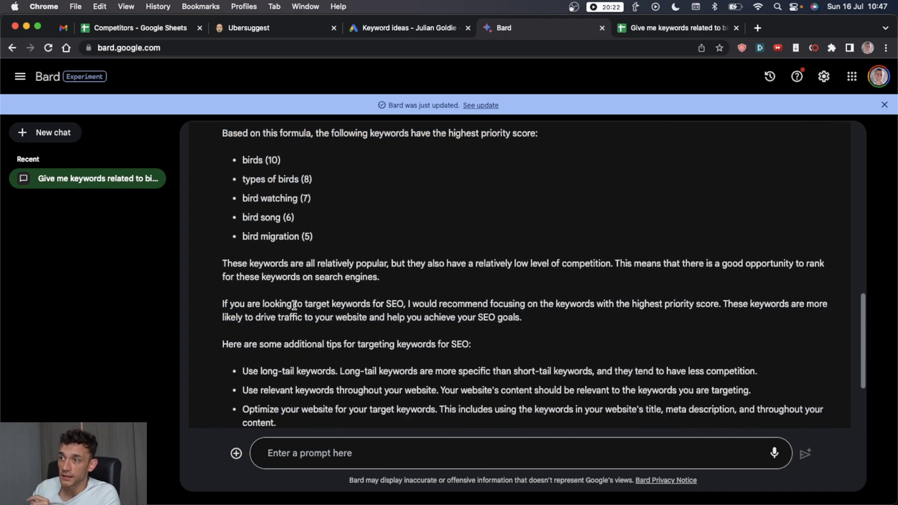
pyautogui.scroll(-3)
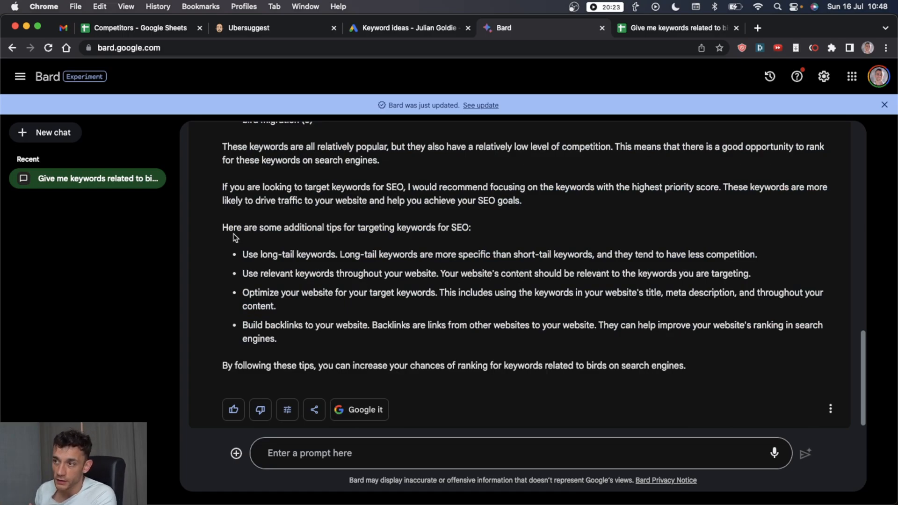
pyautogui.moveTo(265, 325); pyautogui.dragTo(276, 339)
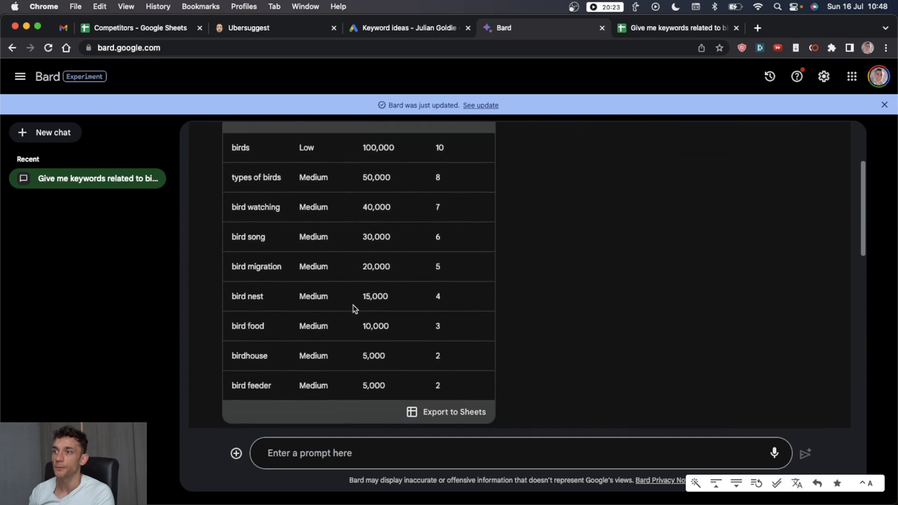
pyautogui.scroll(-3)
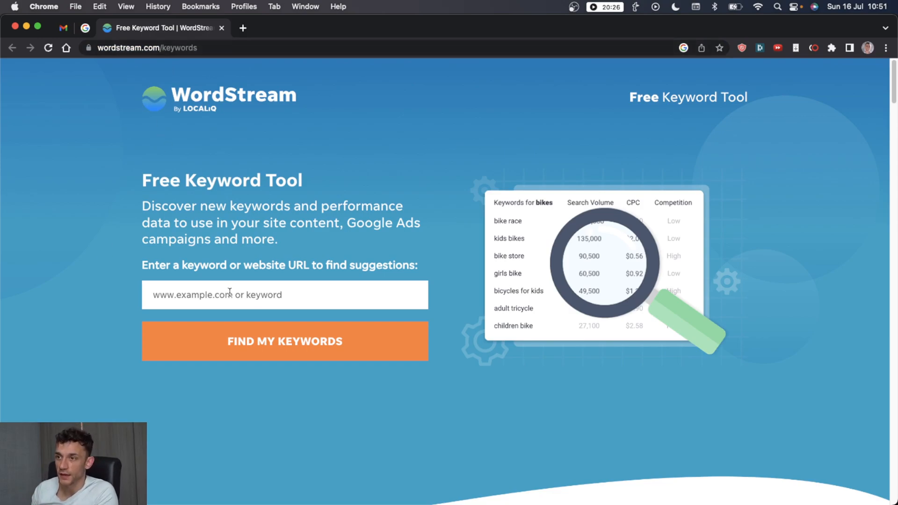
# - Search chipperbirds.com in WordStream and confirm the industry and location dialog
pyautogui.write('chipperbirds.com')
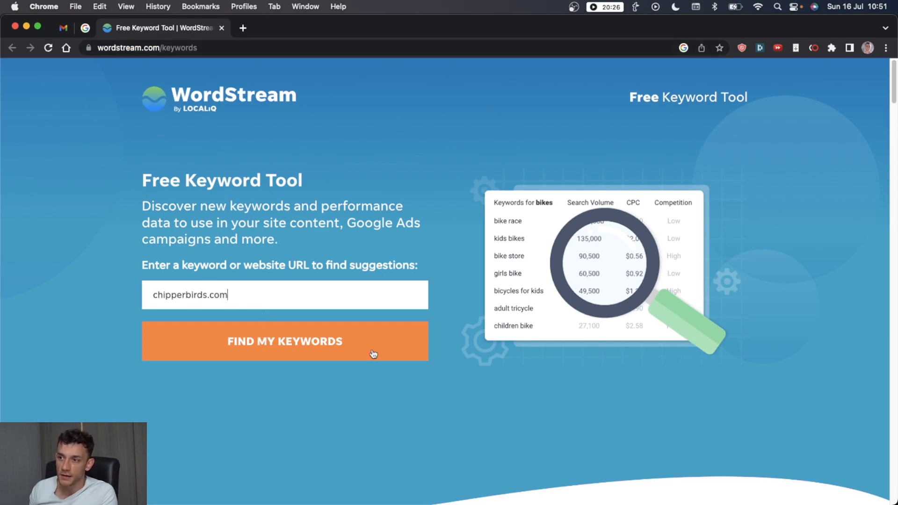
pyautogui.click(285, 342)
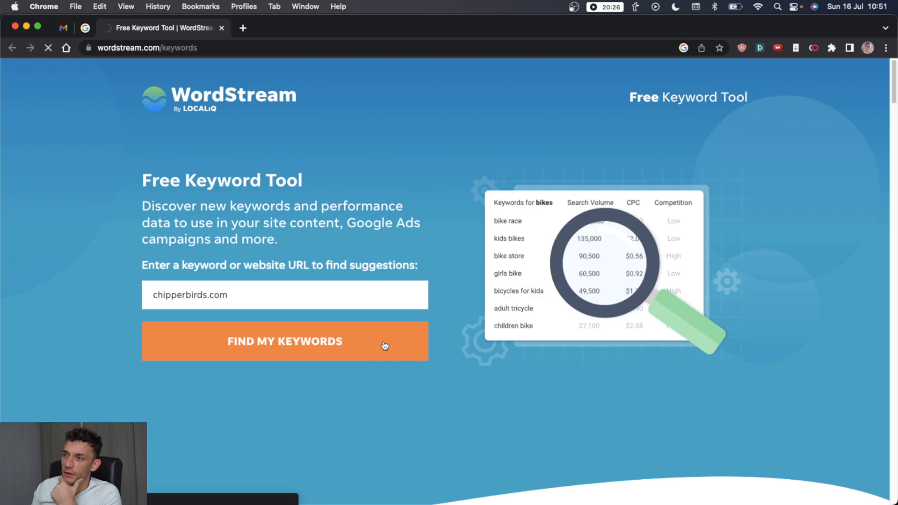
pyautogui.click(285, 342)
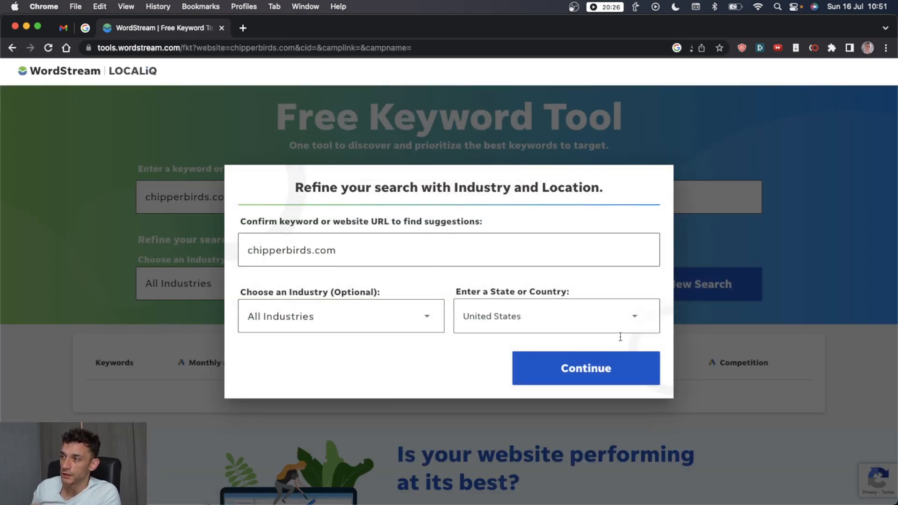
pyautogui.click(585, 368)
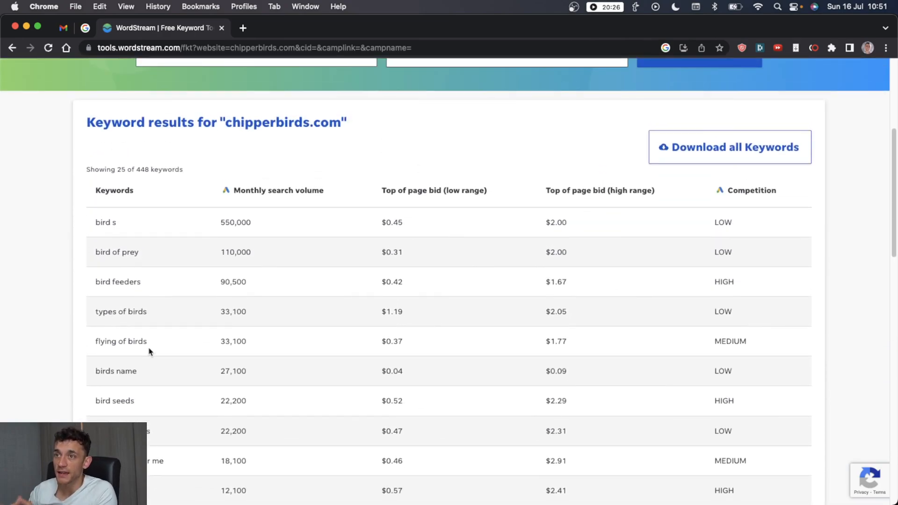
pyautogui.scroll(3)
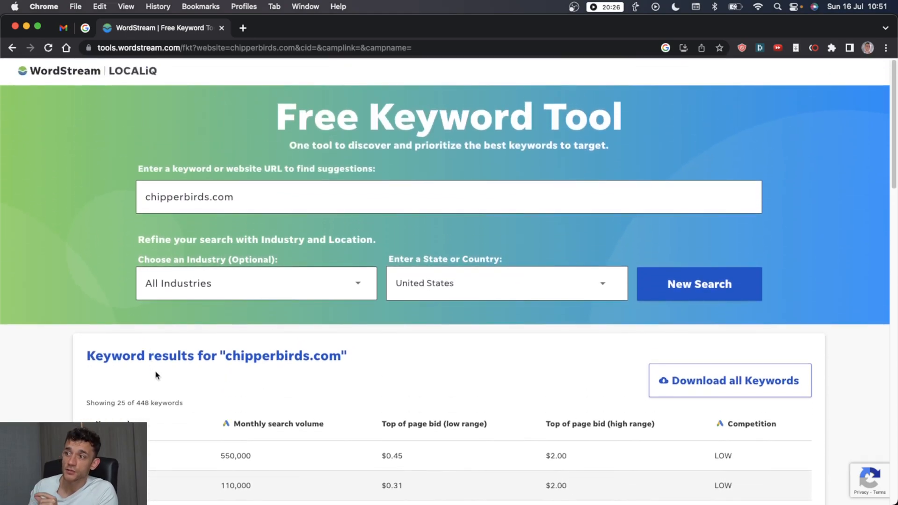
pyautogui.scroll(-3)
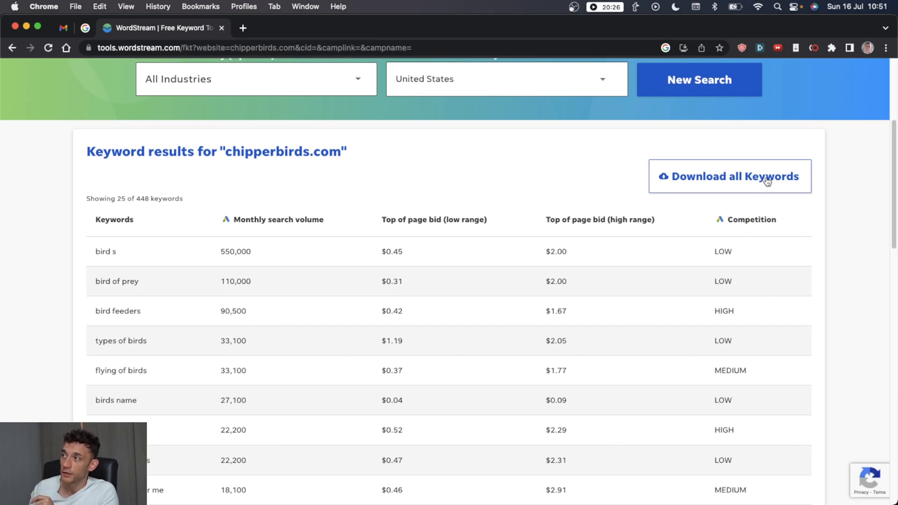
pyautogui.click(730, 177)
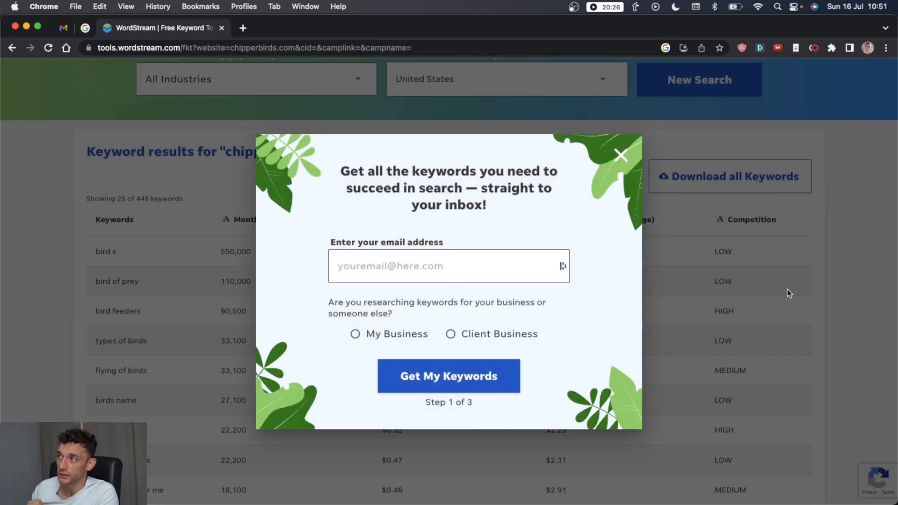
pyautogui.click(621, 155)
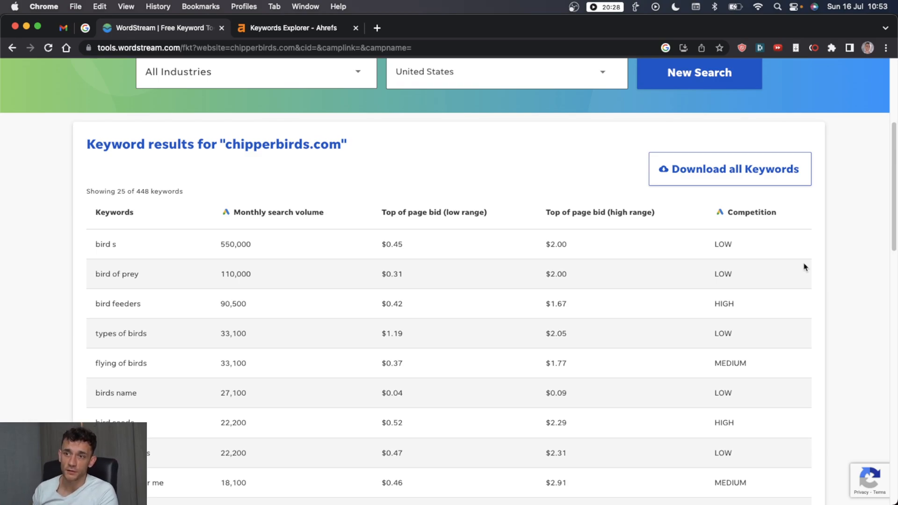
pyautogui.moveTo(100, 334)
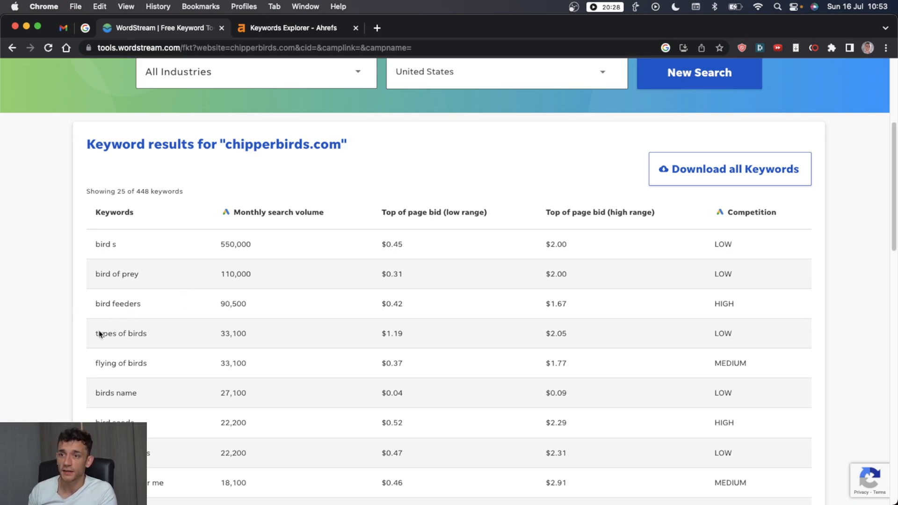
# - Select 'types of birds', review its Google results, and close that tab
pyautogui.scroll(-3)
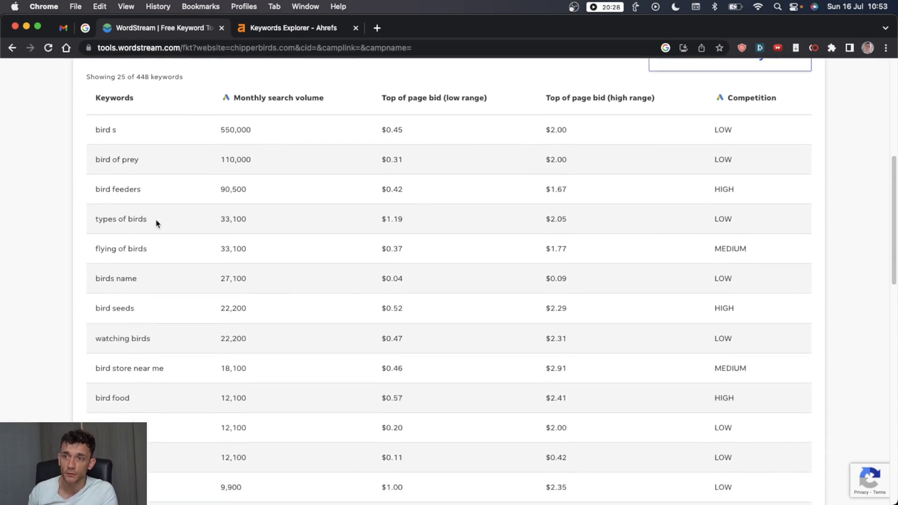
pyautogui.doubleClick(121, 219)
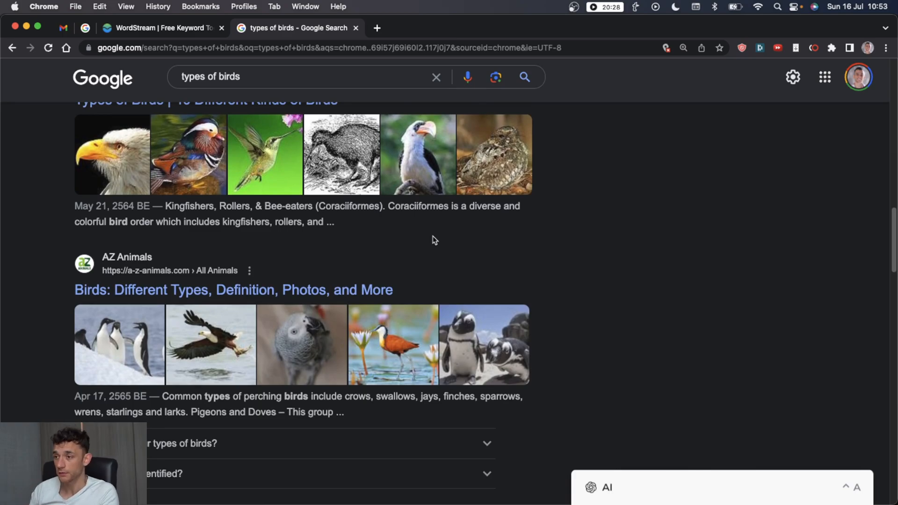
pyautogui.scroll(-3)
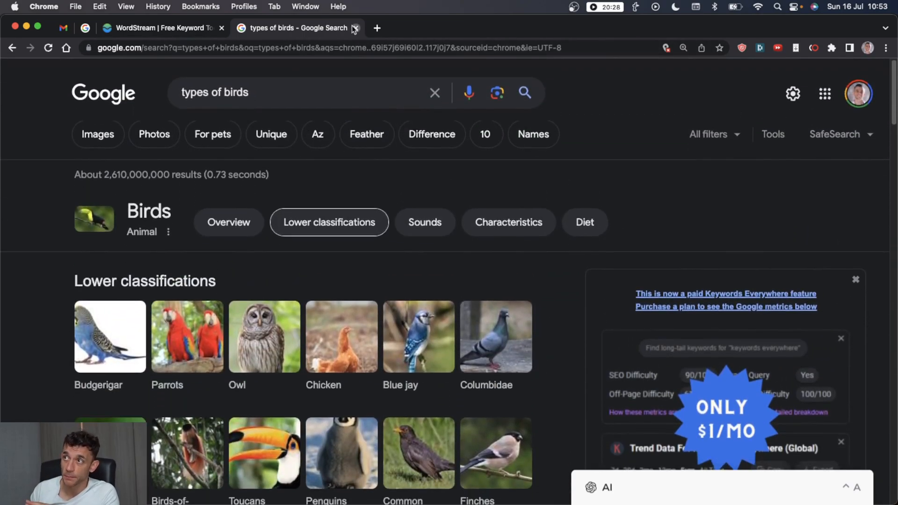
pyautogui.click(355, 28)
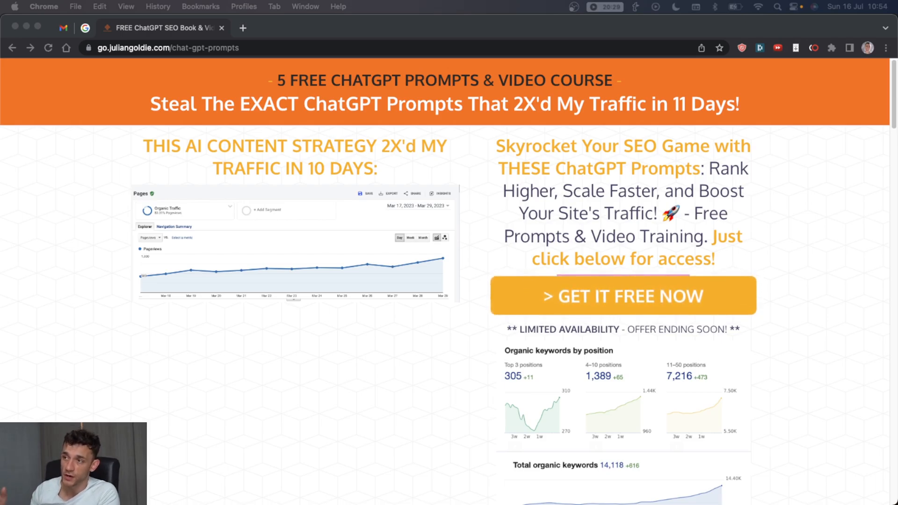
pyautogui.moveTo(464, 186)
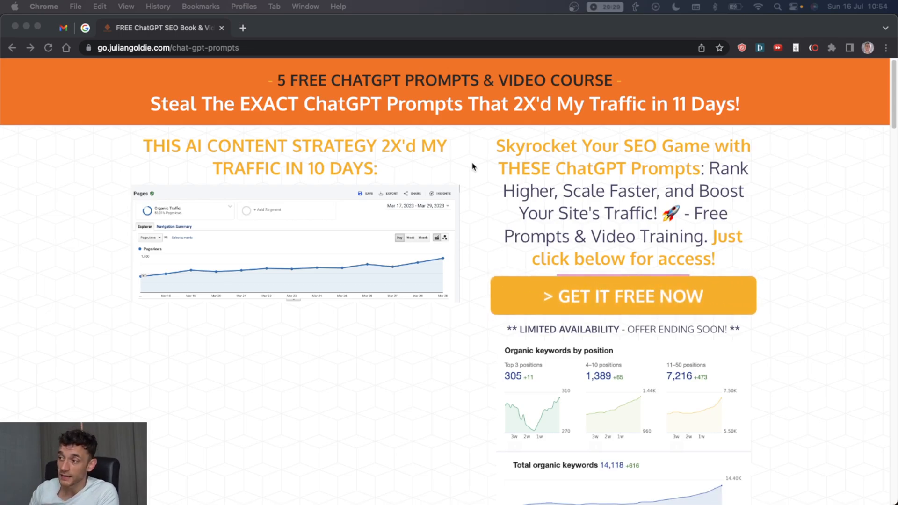
pyautogui.scroll(-3)
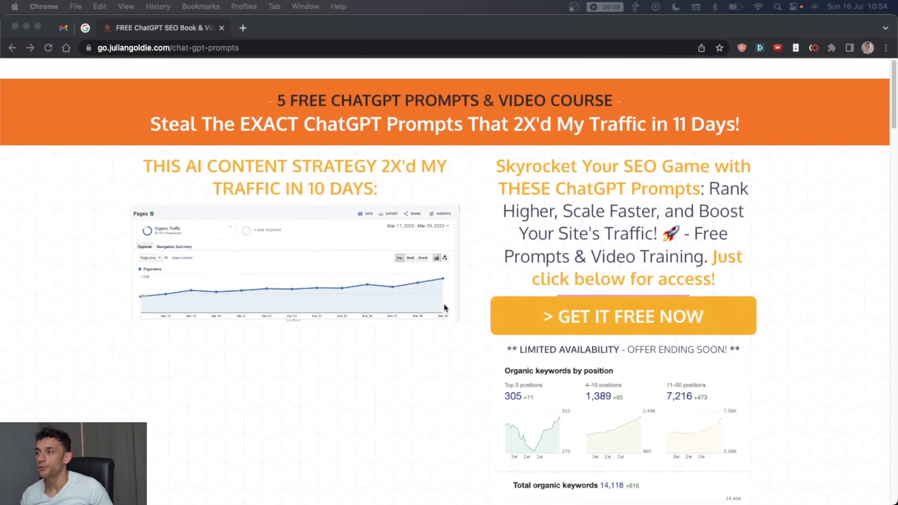
pyautogui.scroll(-3)
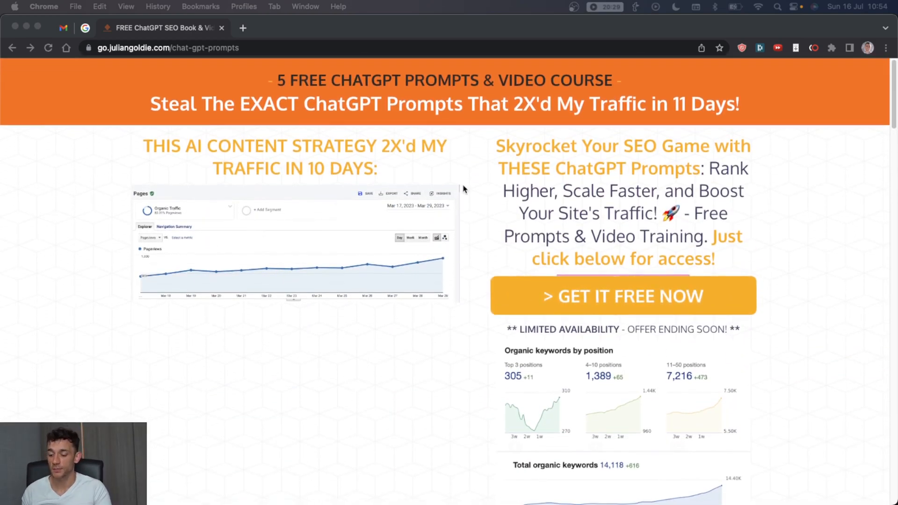